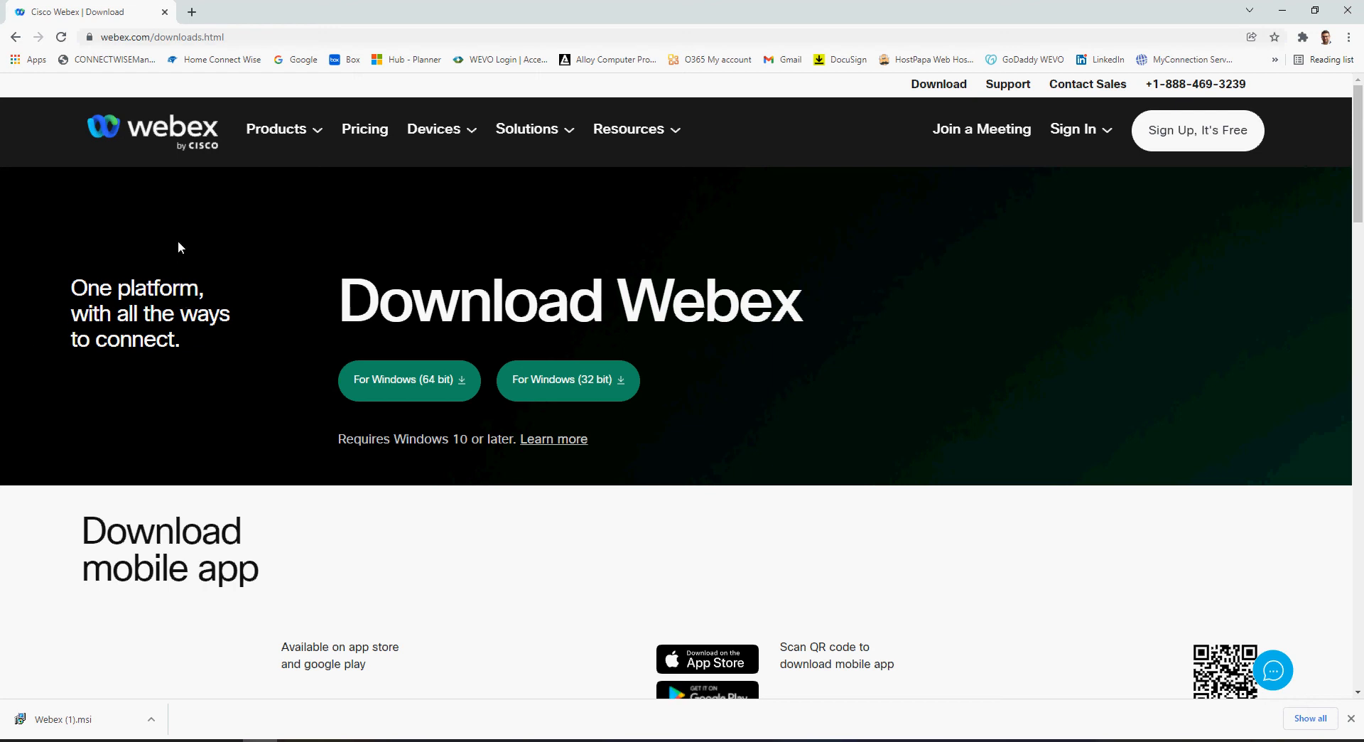
pyautogui.moveTo(183, 172)
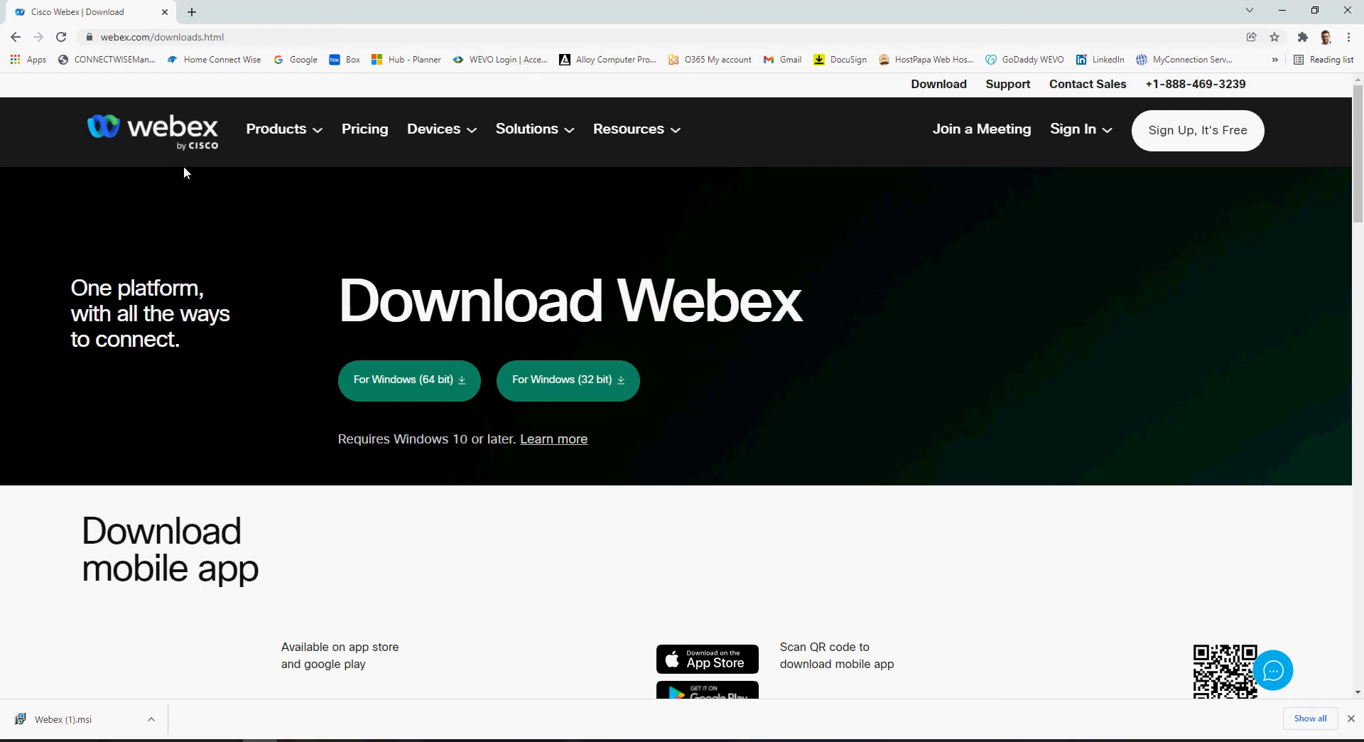
pyautogui.moveTo(139, 69)
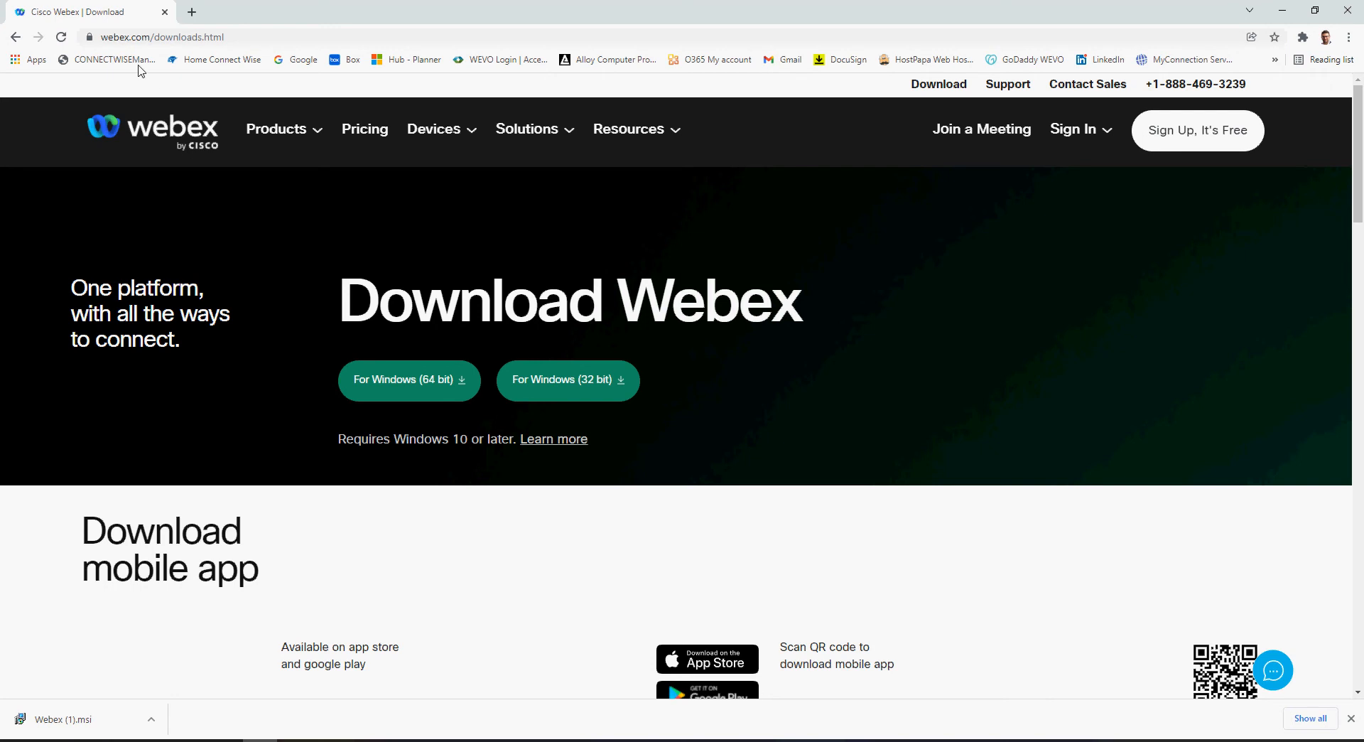
pyautogui.moveTo(156, 37)
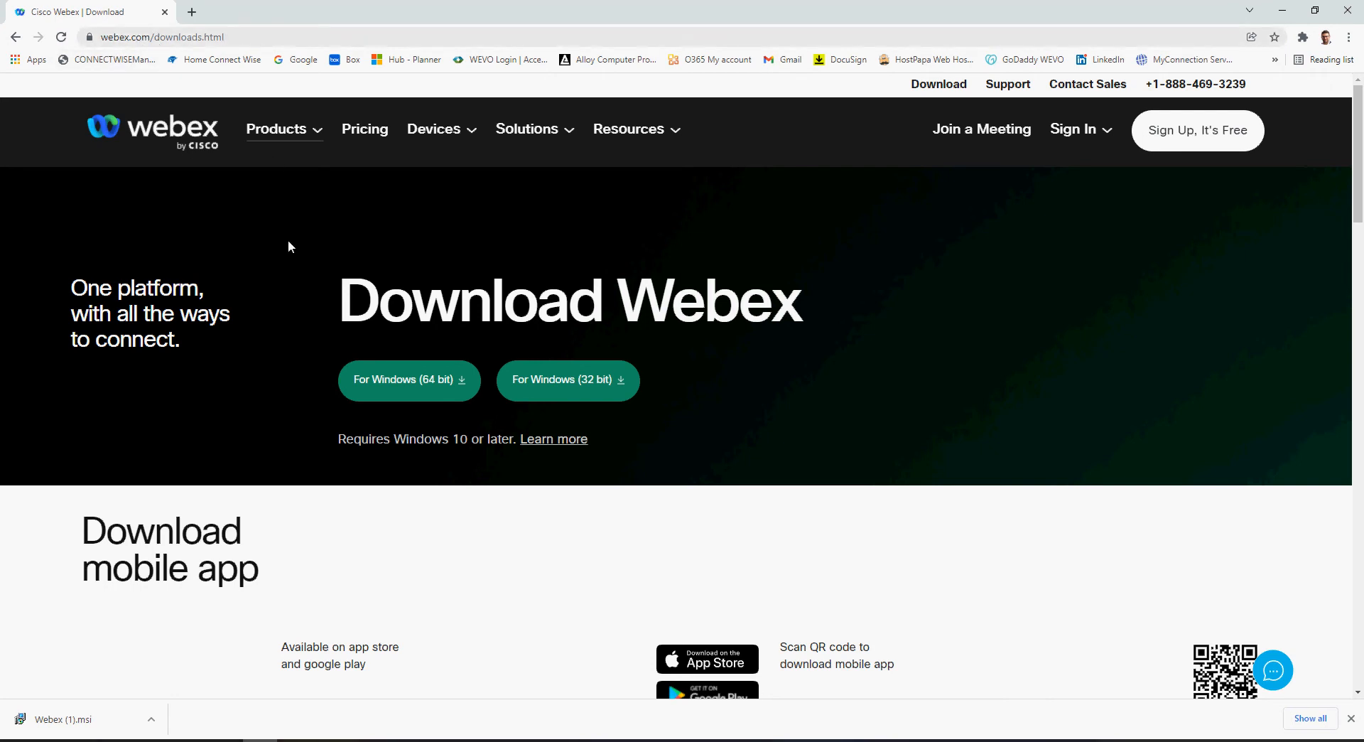
pyautogui.moveTo(532, 398)
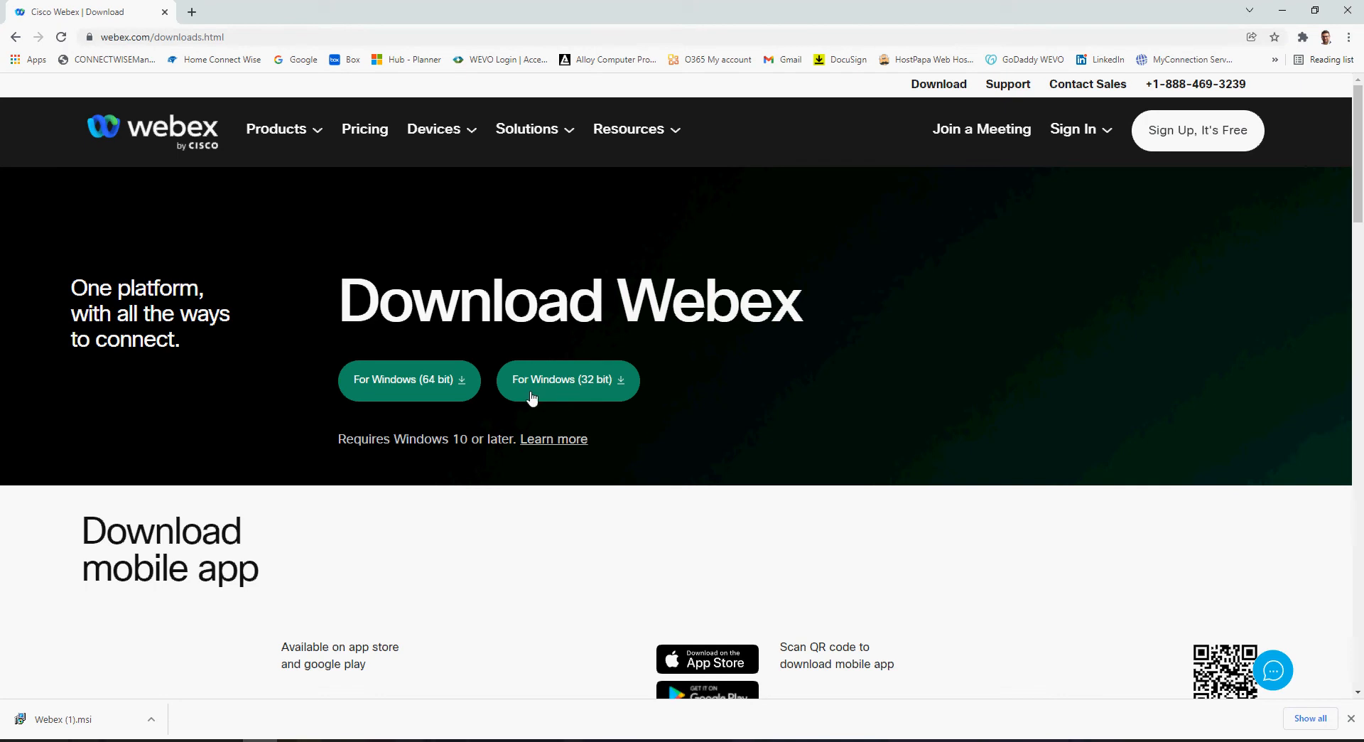
pyautogui.moveTo(569, 398)
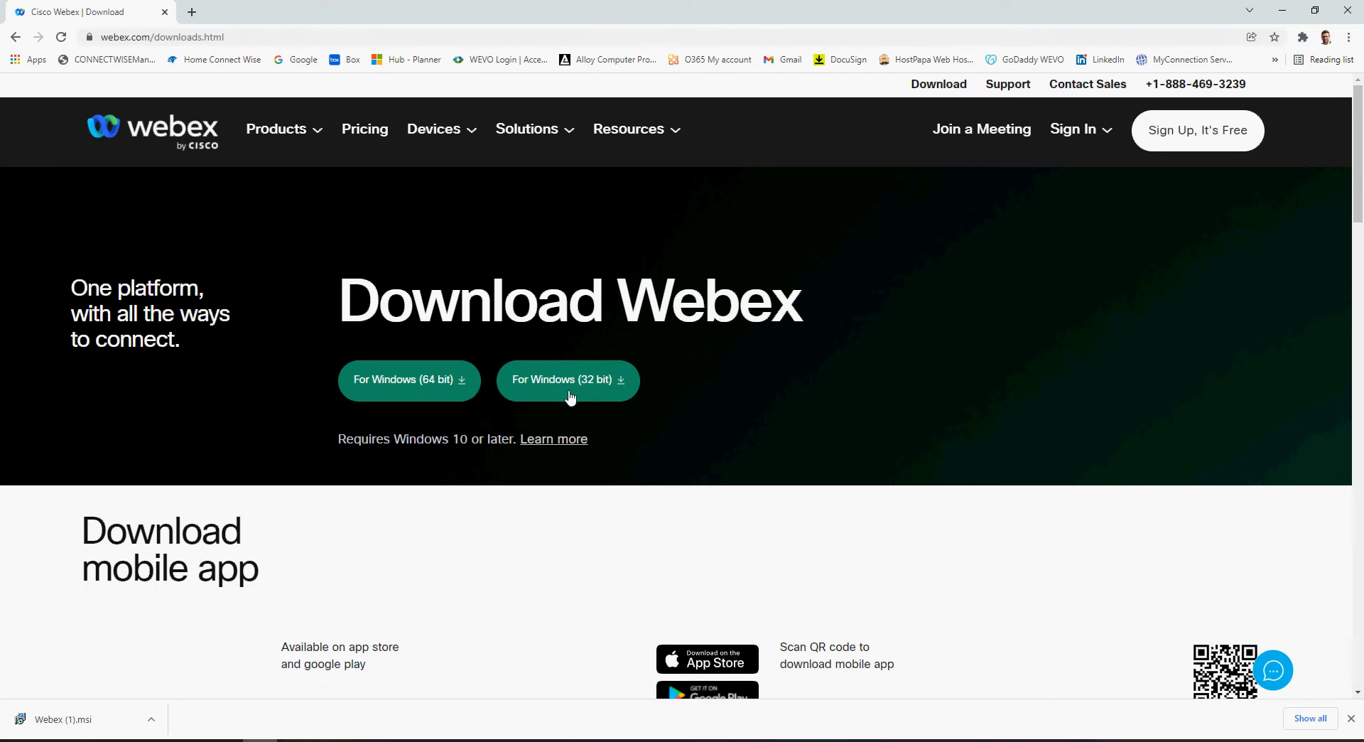
pyautogui.moveTo(420, 402)
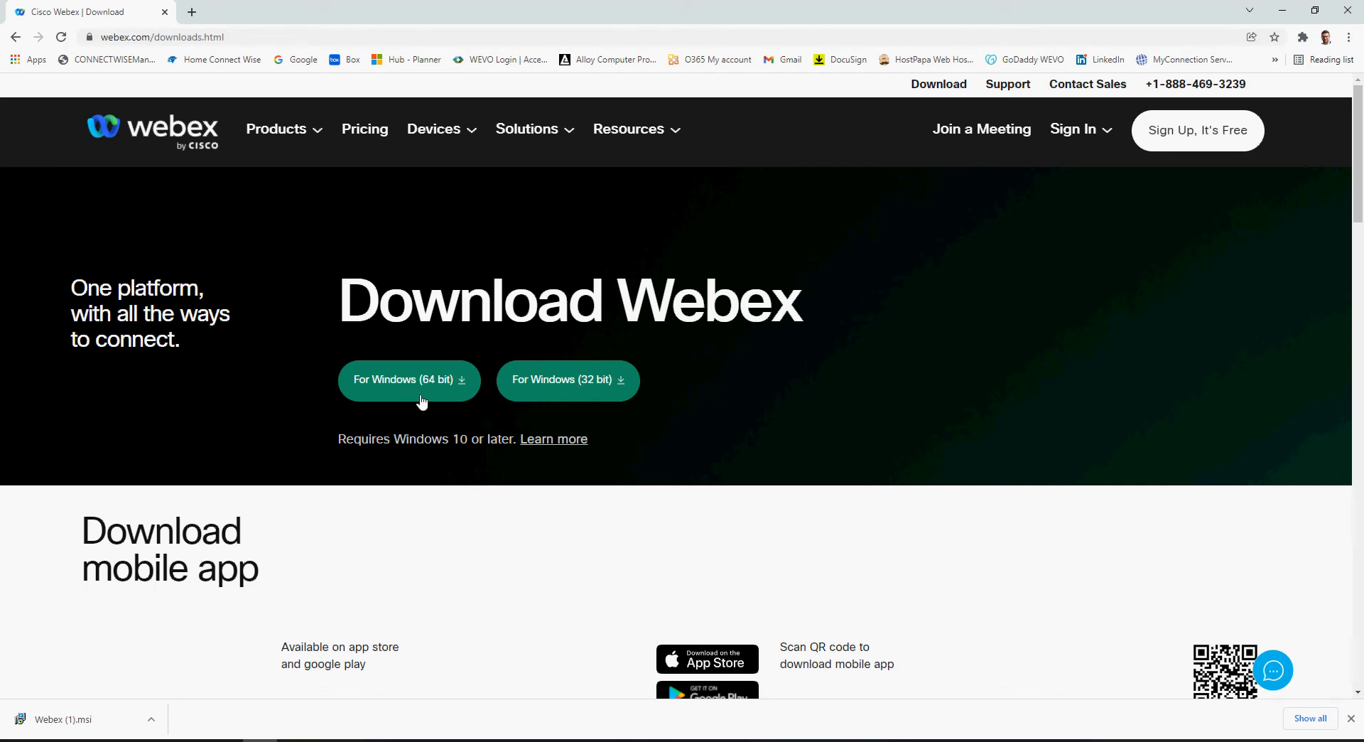
pyautogui.moveTo(206, 649)
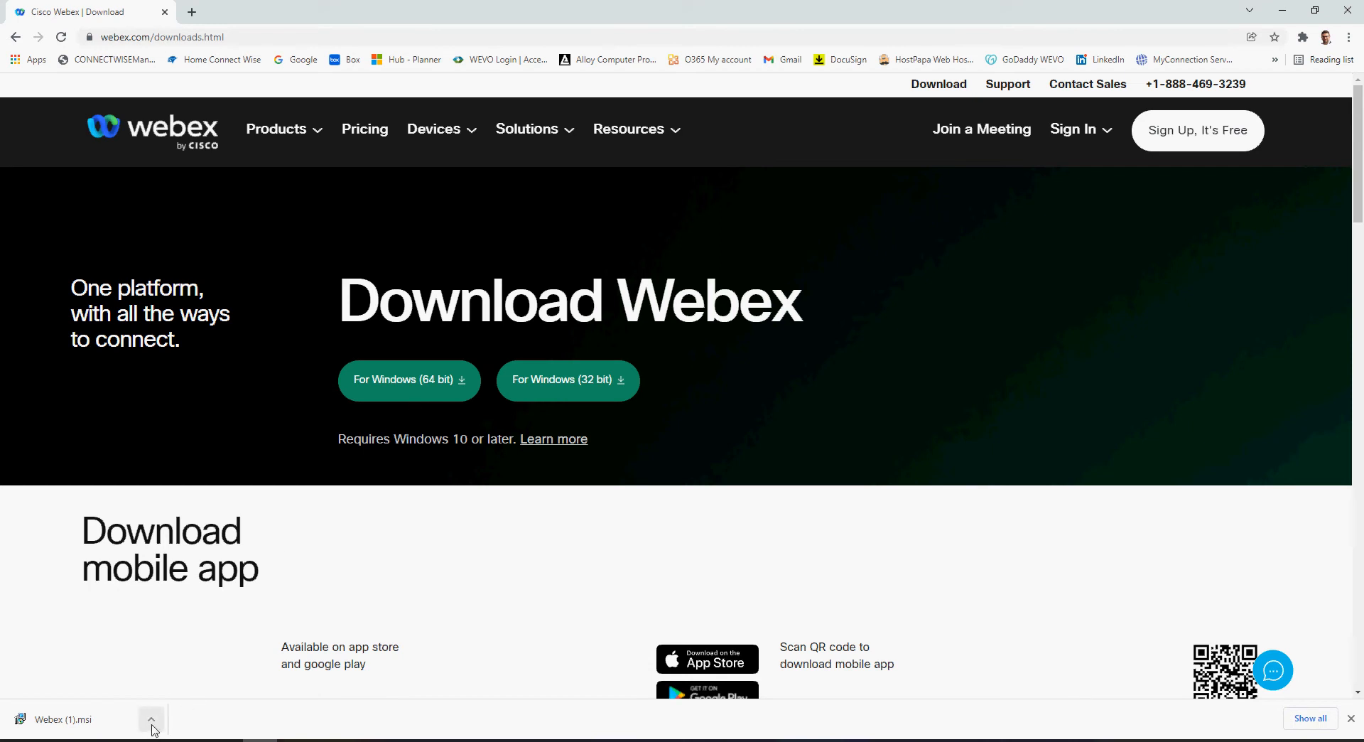
pyautogui.moveTo(142, 726)
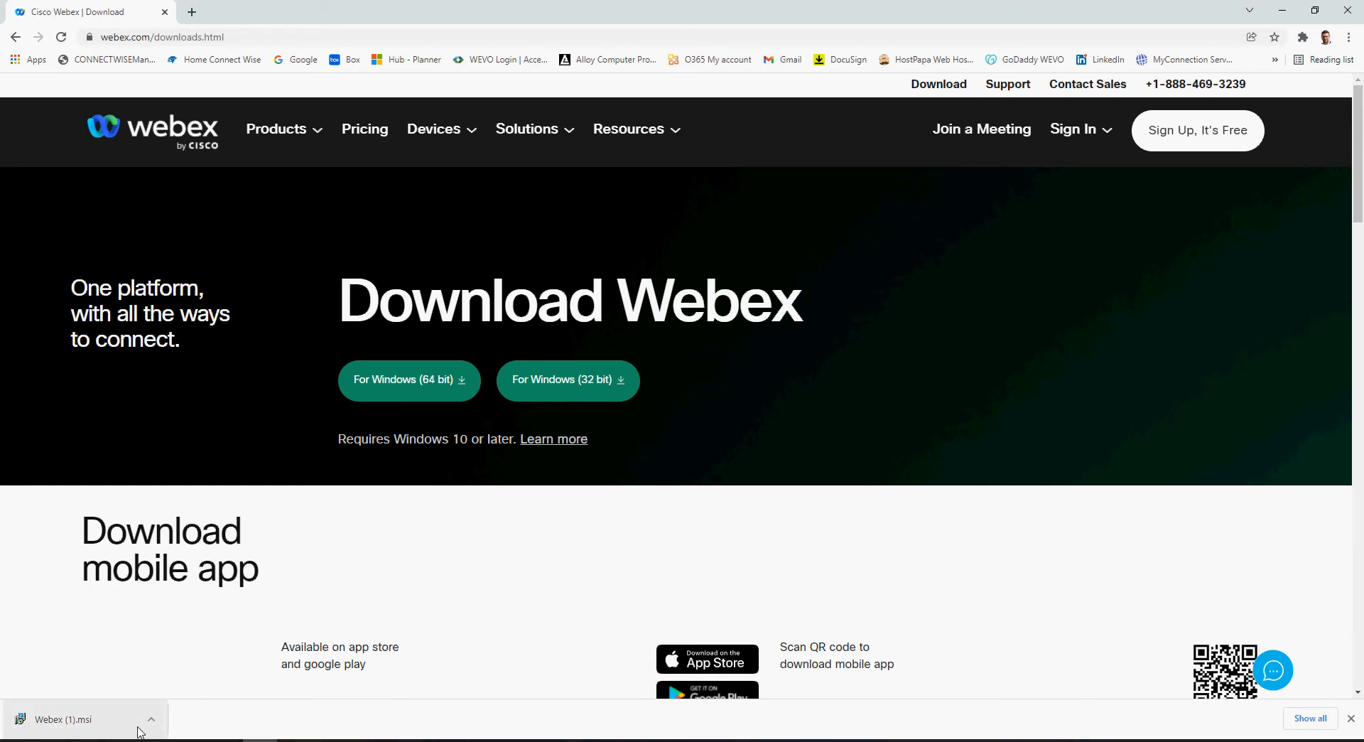
# Launch the downloaded Webex installer from Chrome's download bar to start the setup wizard.
pyautogui.click(152, 719)
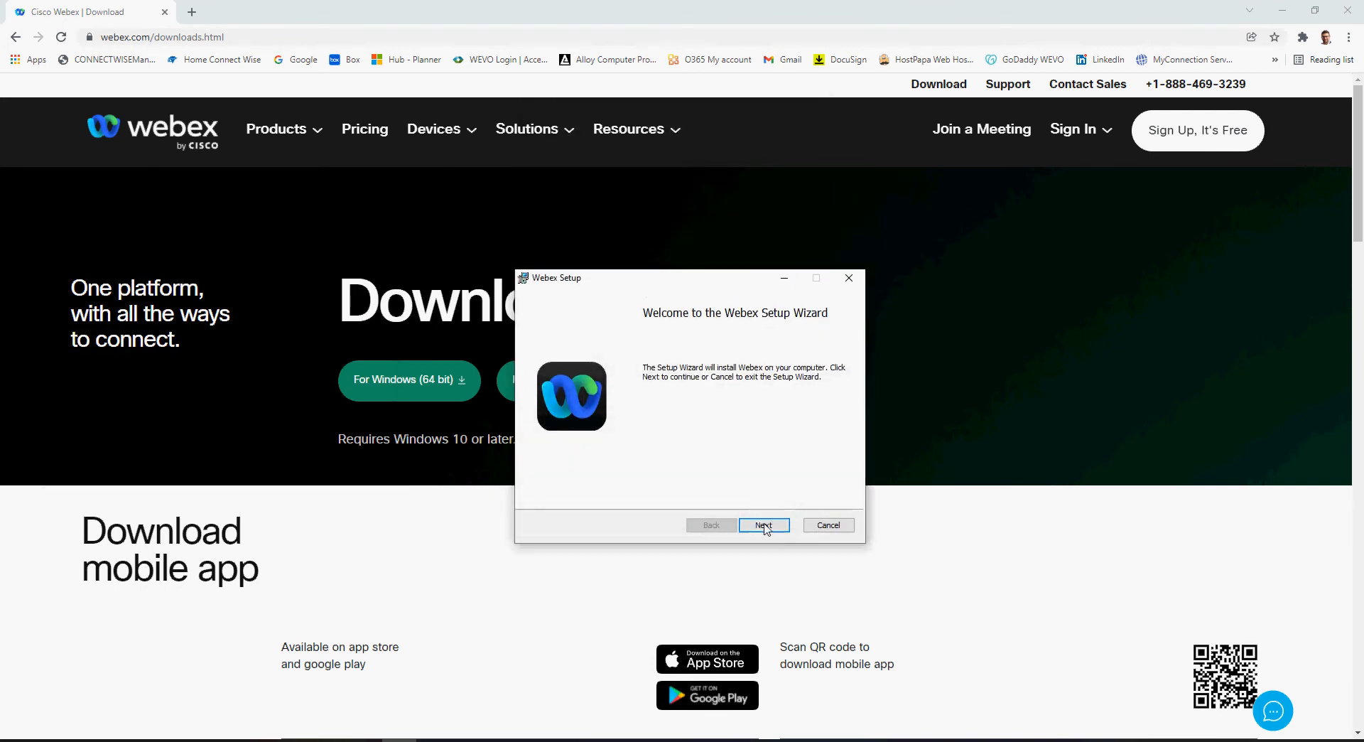
# Run the Webex installation to completion and finish the wizard with Launch Webex checked.
pyautogui.click(764, 524)
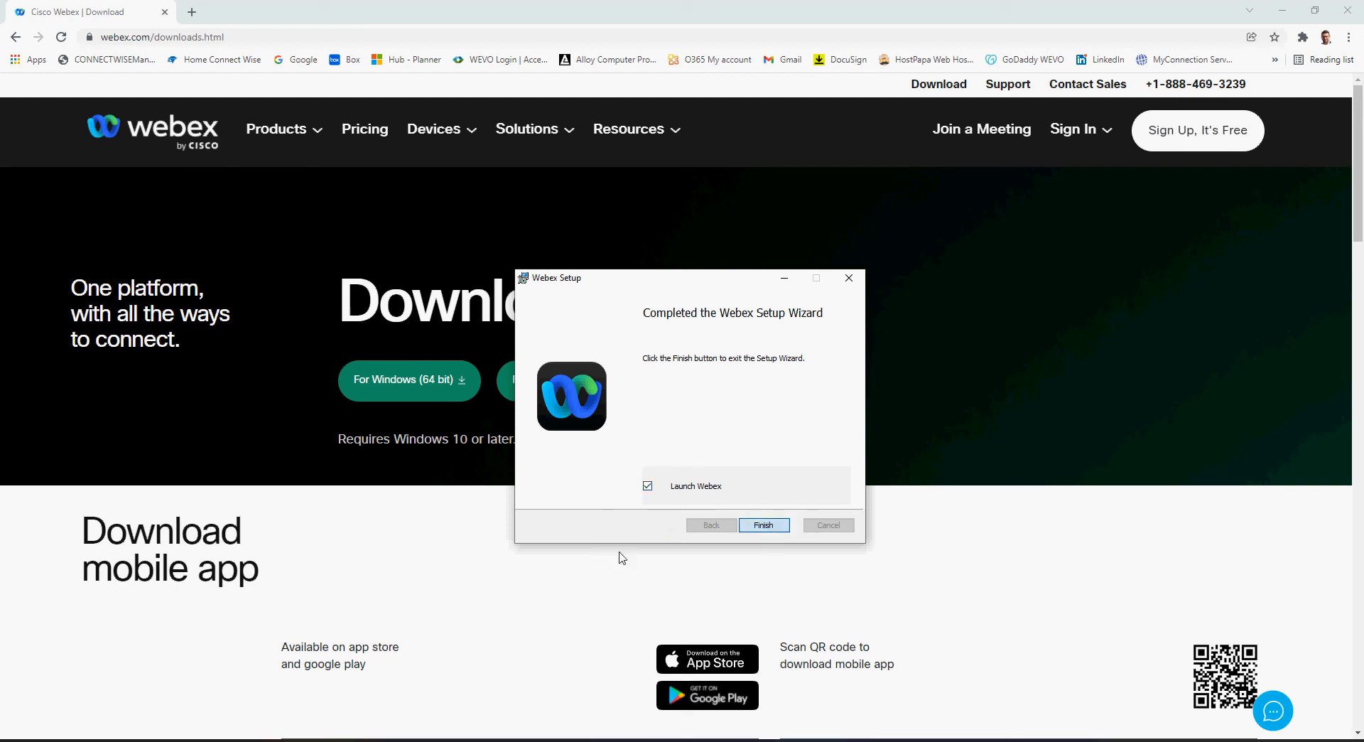
pyautogui.click(763, 524)
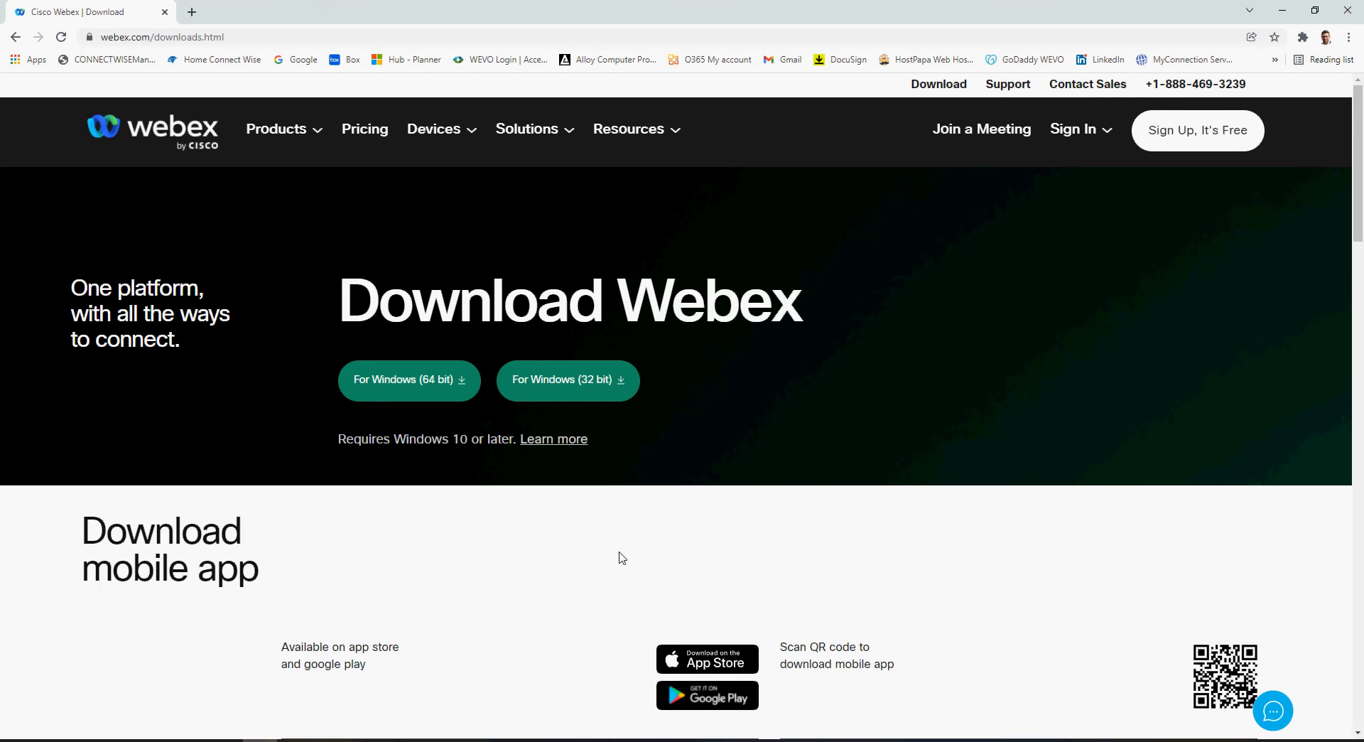
pyautogui.click(408, 379)
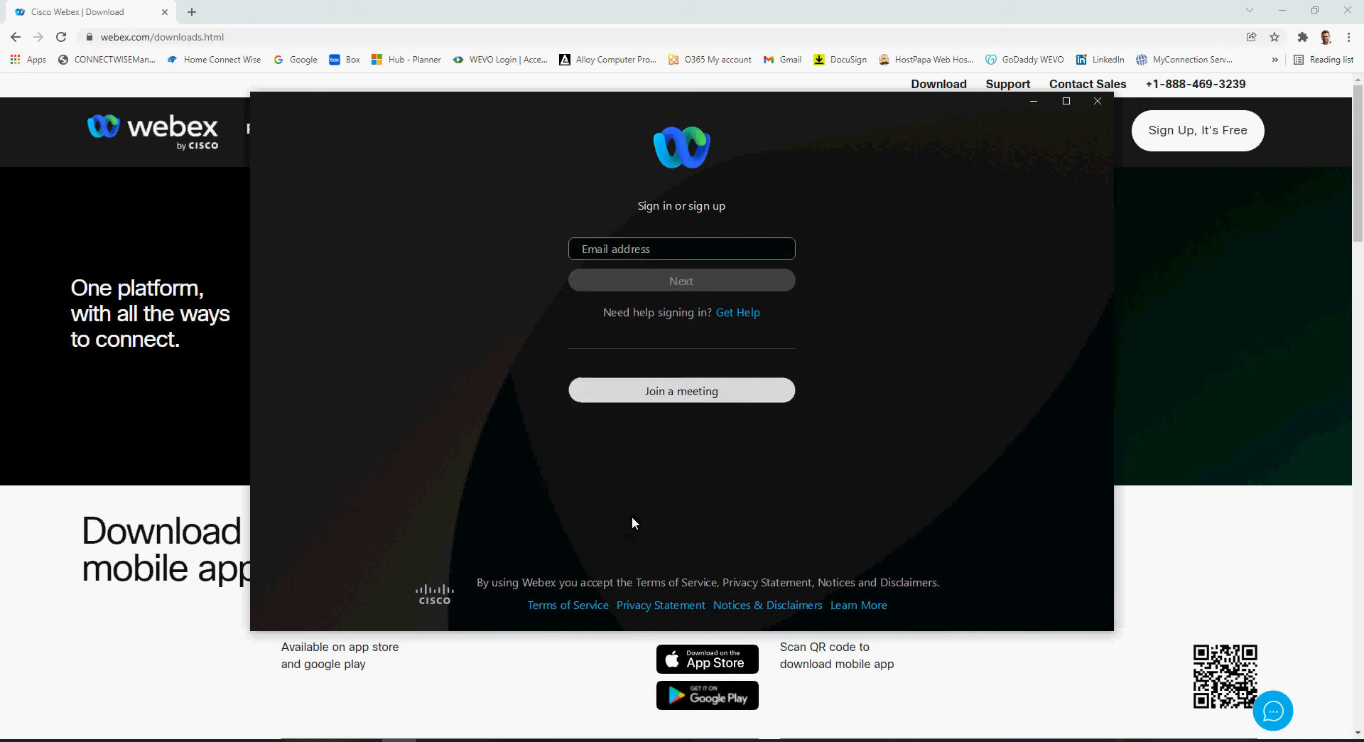
pyautogui.moveTo(719, 225)
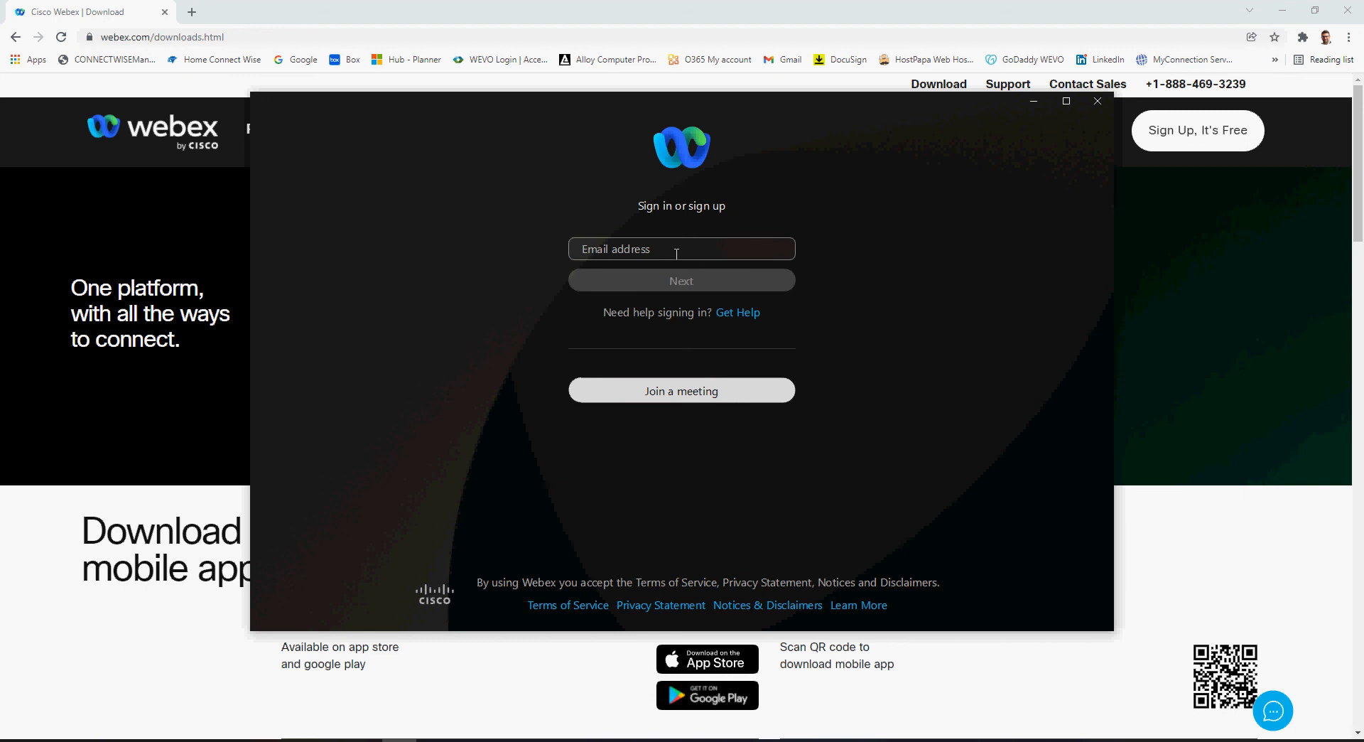
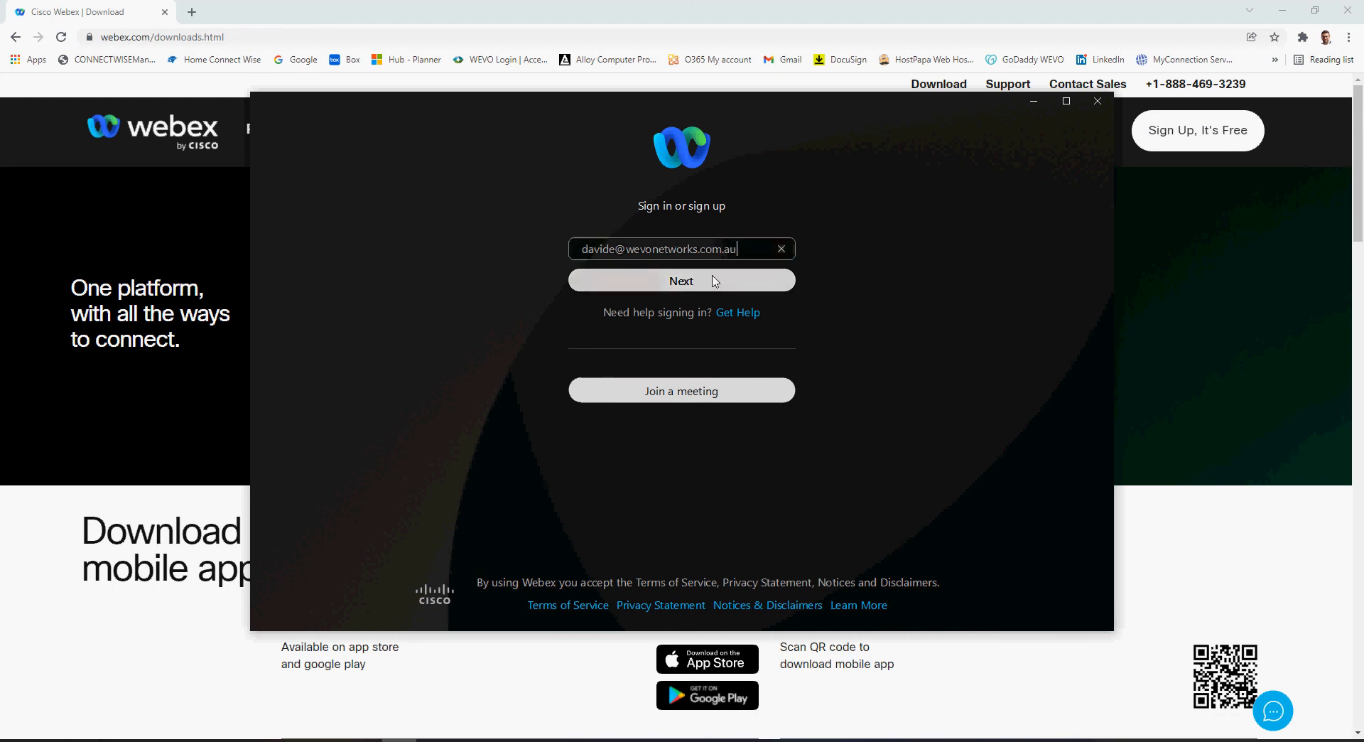
pyautogui.click(681, 280)
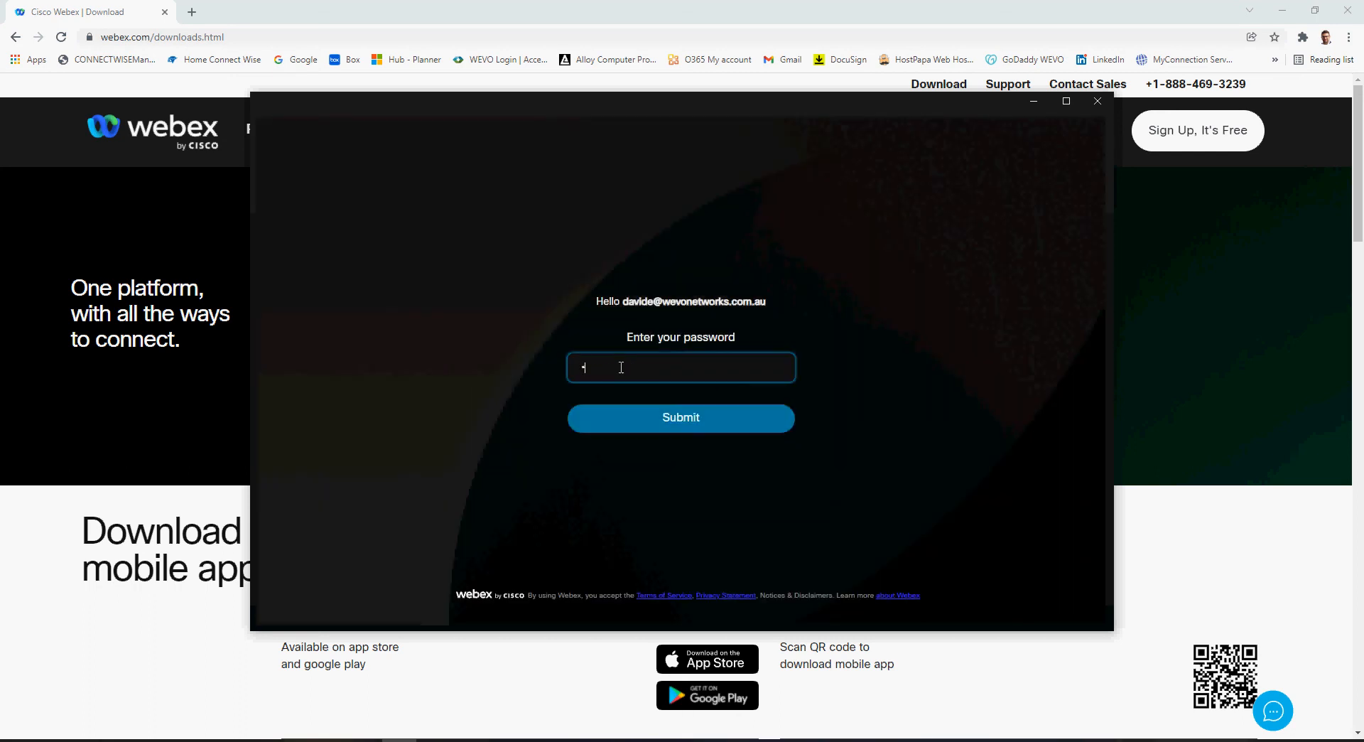
# Enter the account password and submit it to sign in to Webex.
pyautogui.write('•')
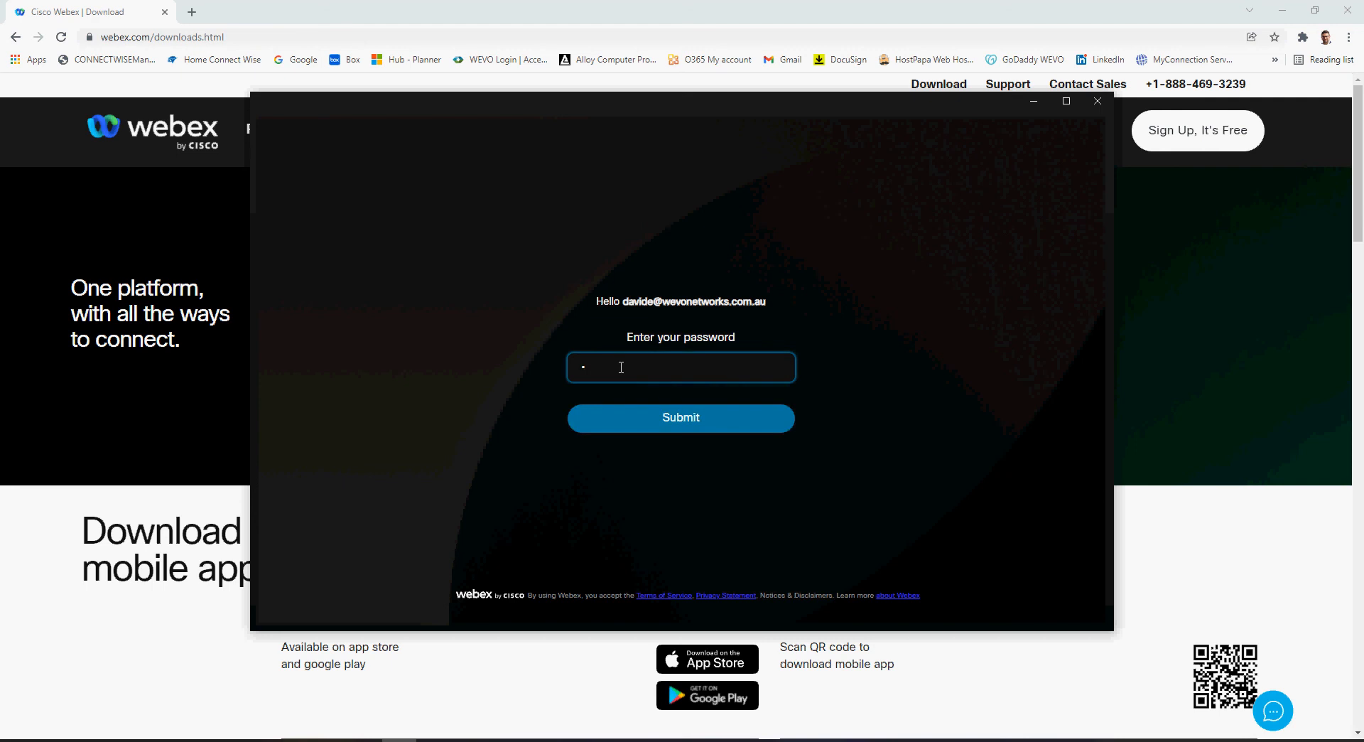
pyautogui.write('password')
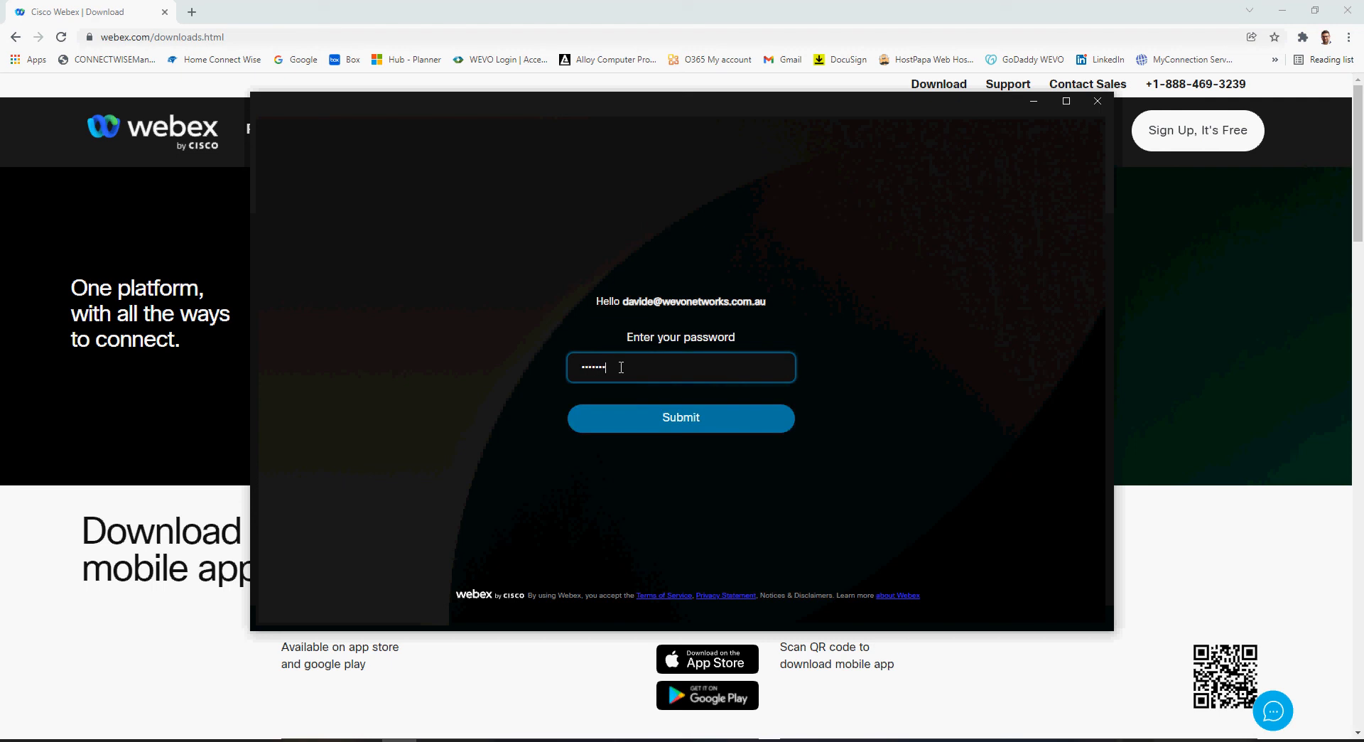
pyautogui.write('password')
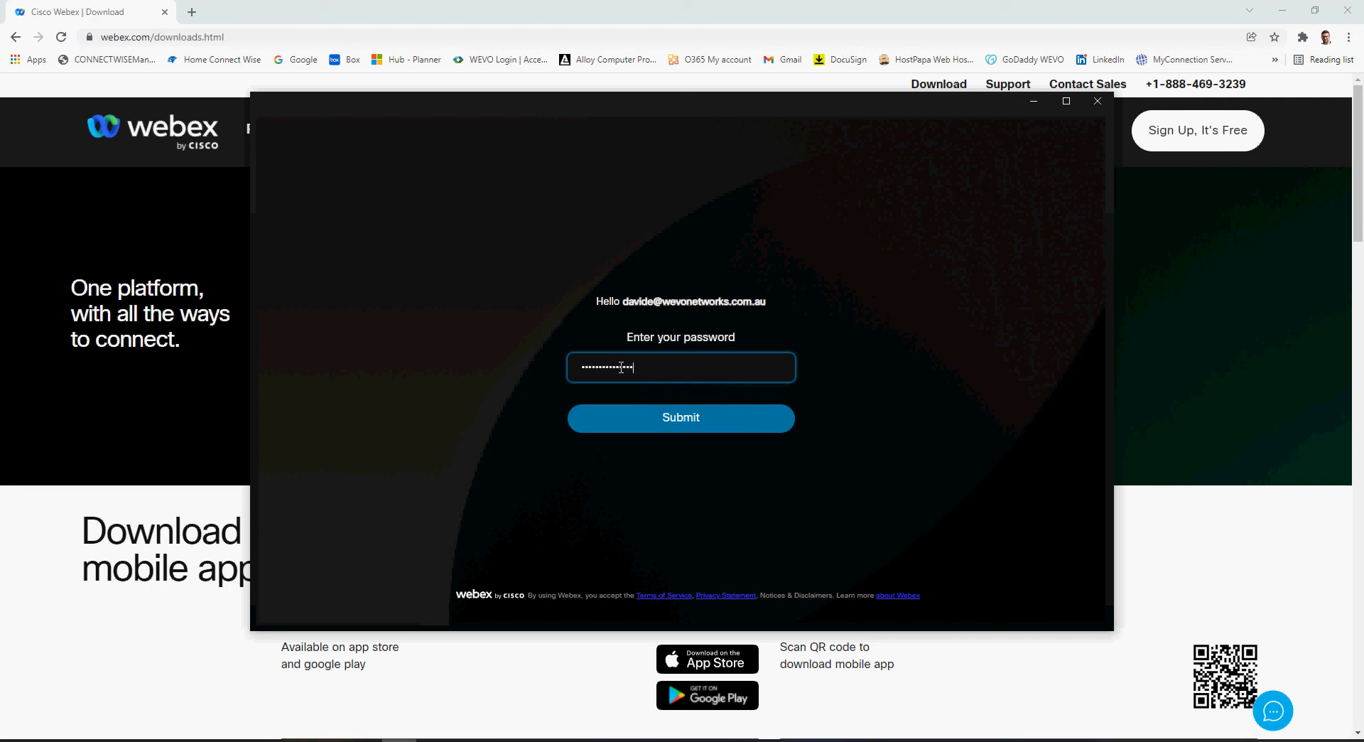
pyautogui.click(680, 418)
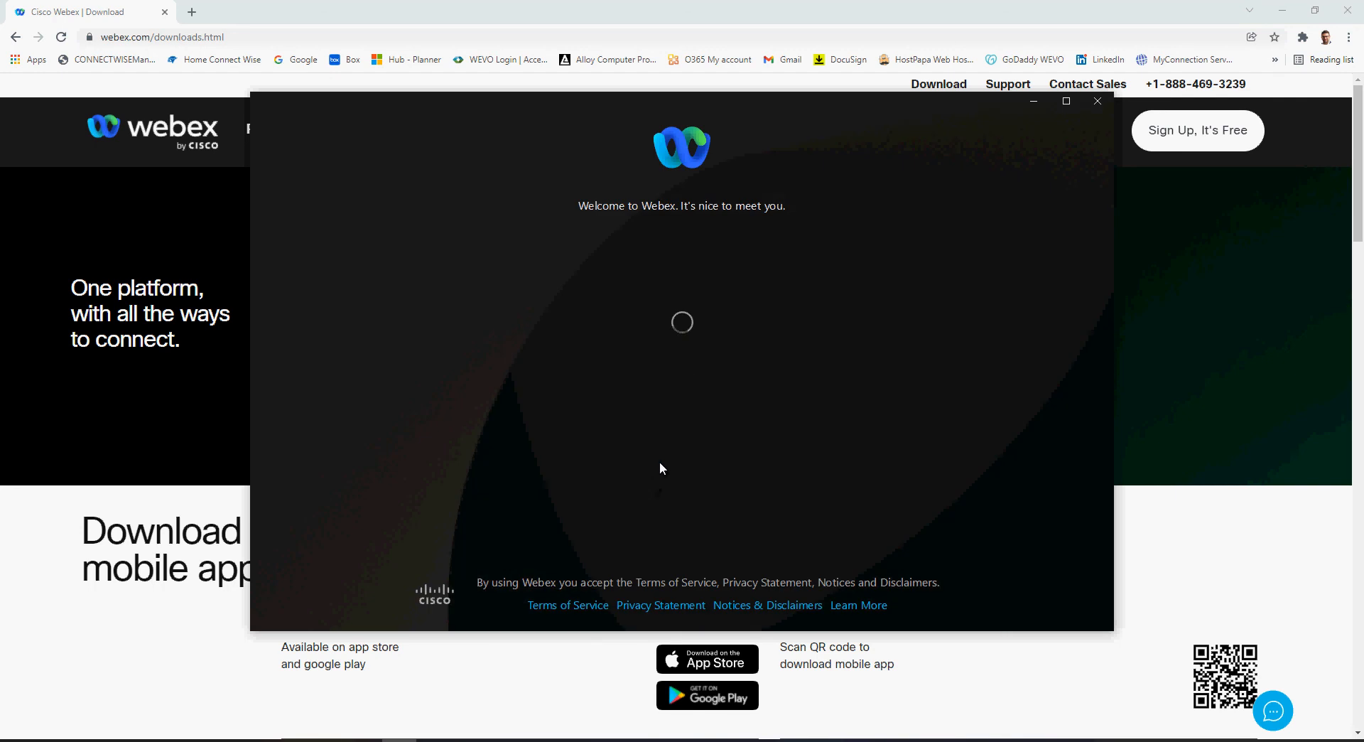
pyautogui.moveTo(682, 316)
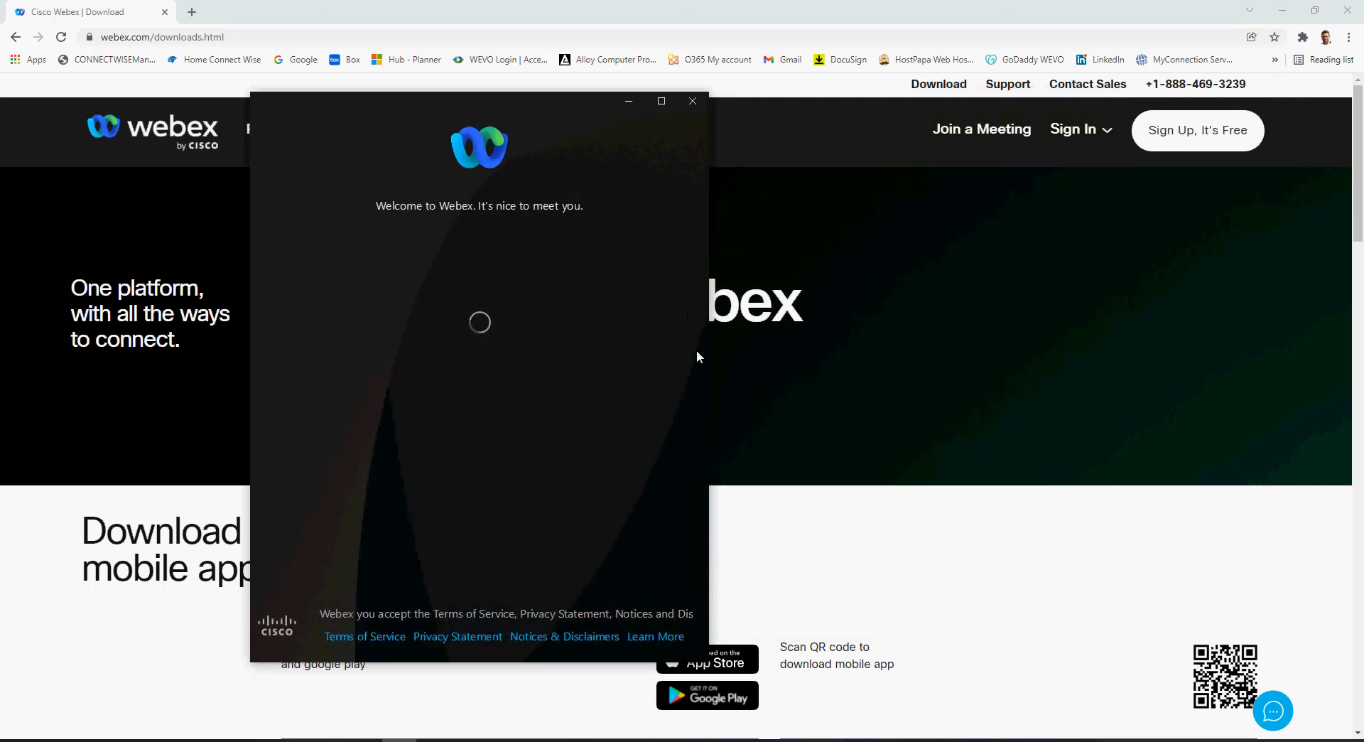
pyautogui.moveTo(693, 463)
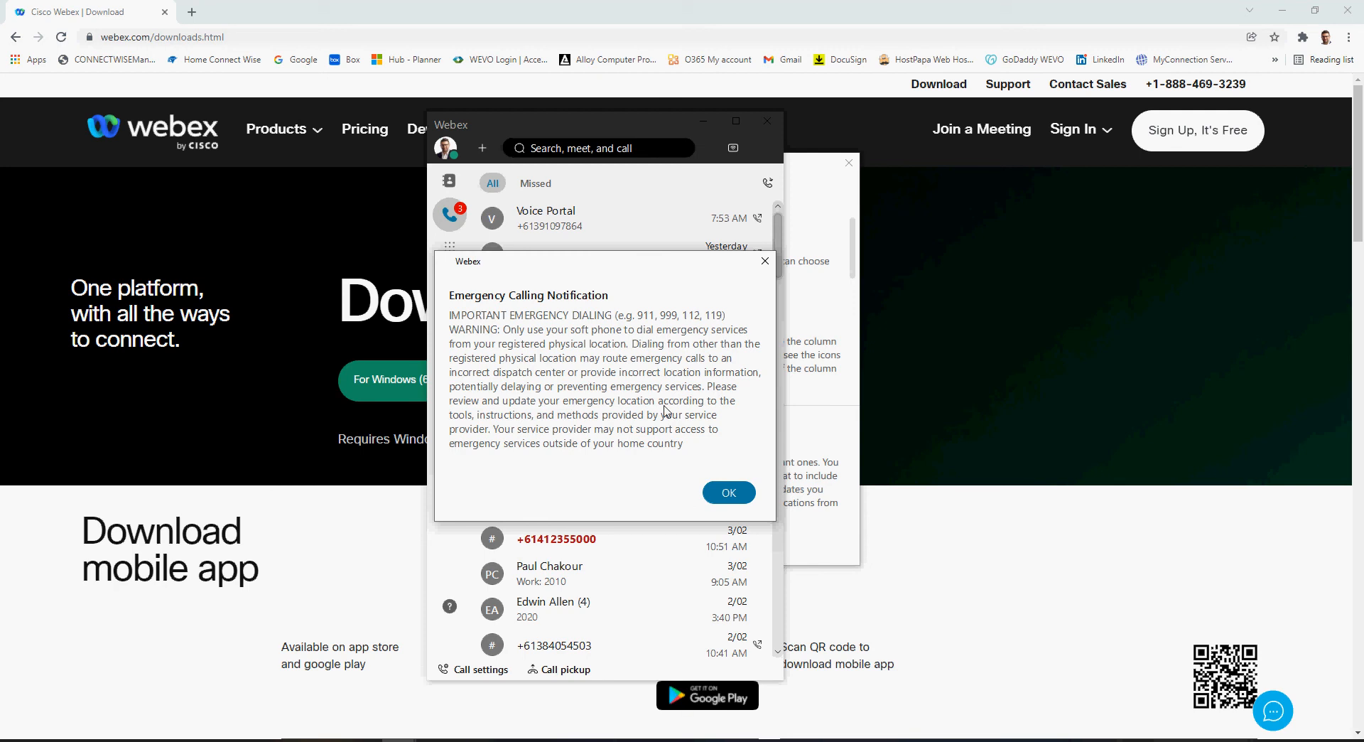
# Dismiss the Emergency Calling Notification and the What's New window to reveal call history.
pyautogui.click(728, 491)
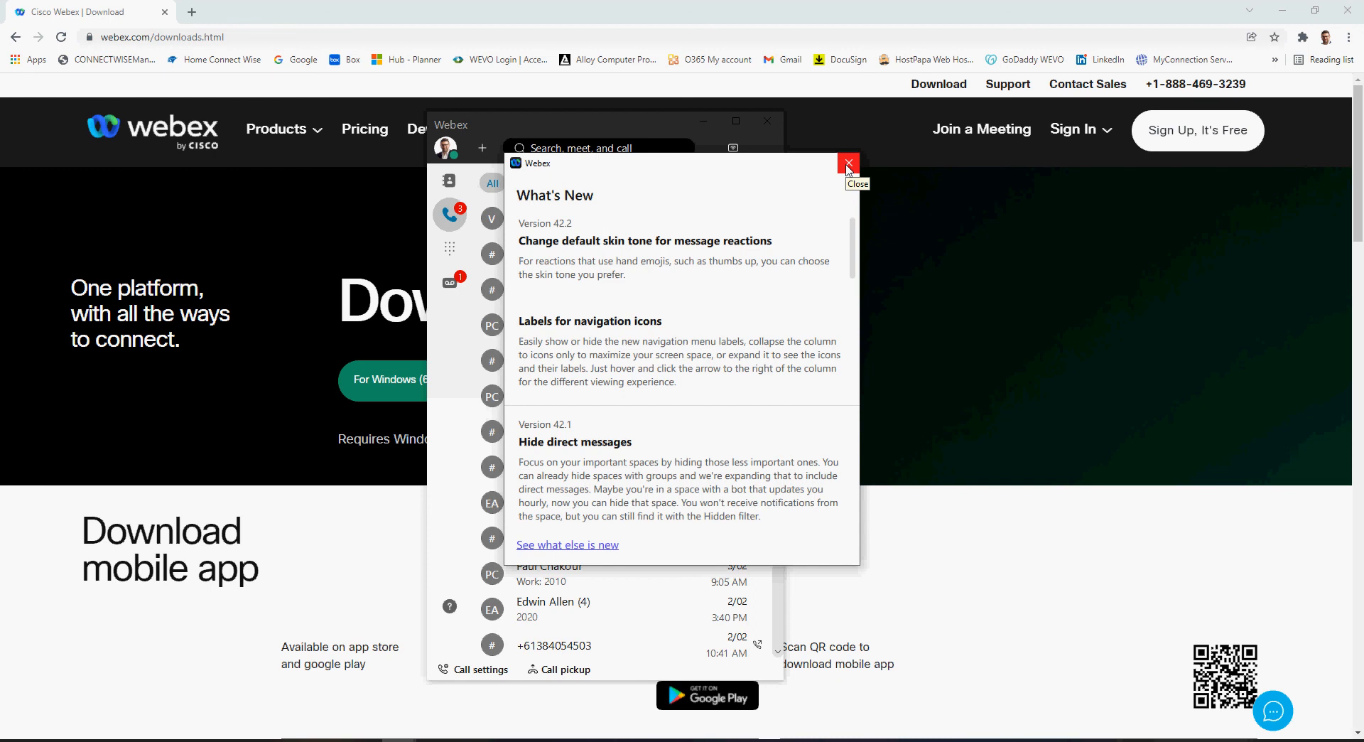
pyautogui.click(848, 165)
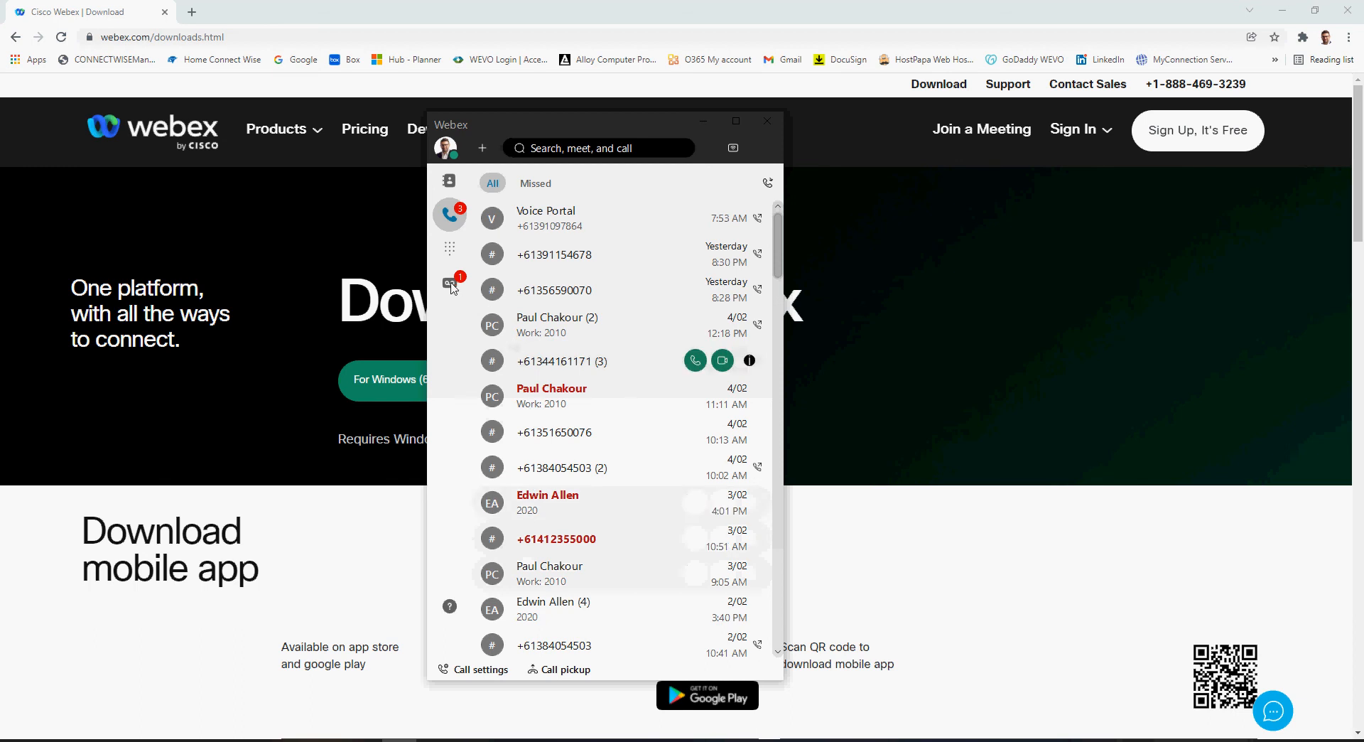
pyautogui.moveTo(451, 282)
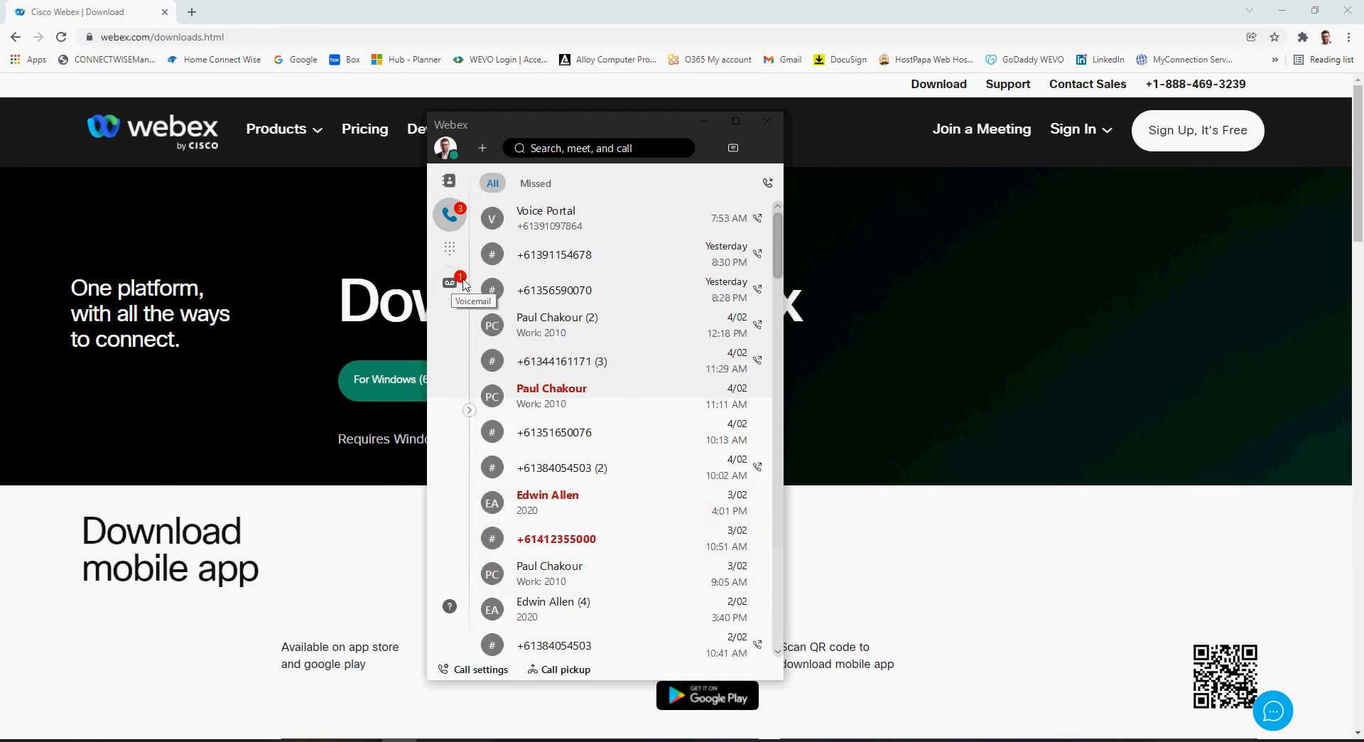
pyautogui.moveTo(450, 250)
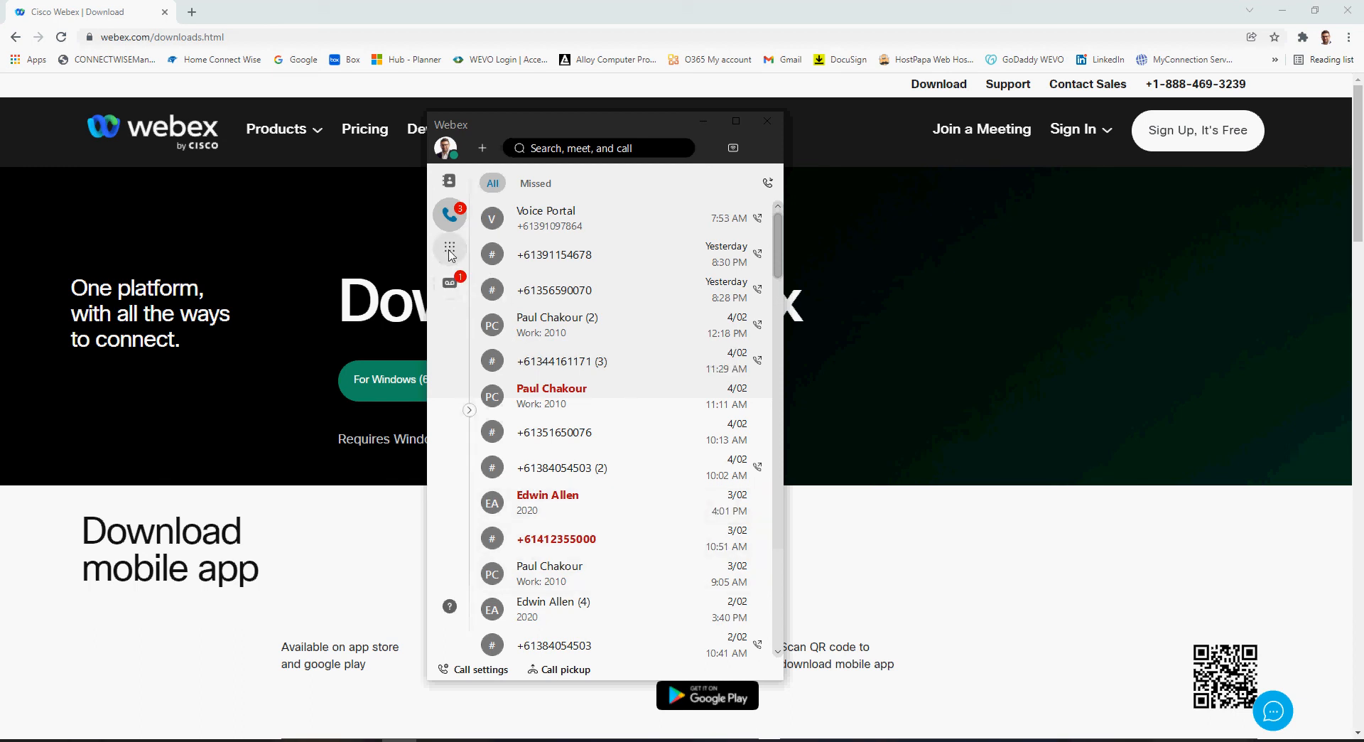
# Reach the full calling preferences via the keypad's Call settings menu.
pyautogui.click(451, 248)
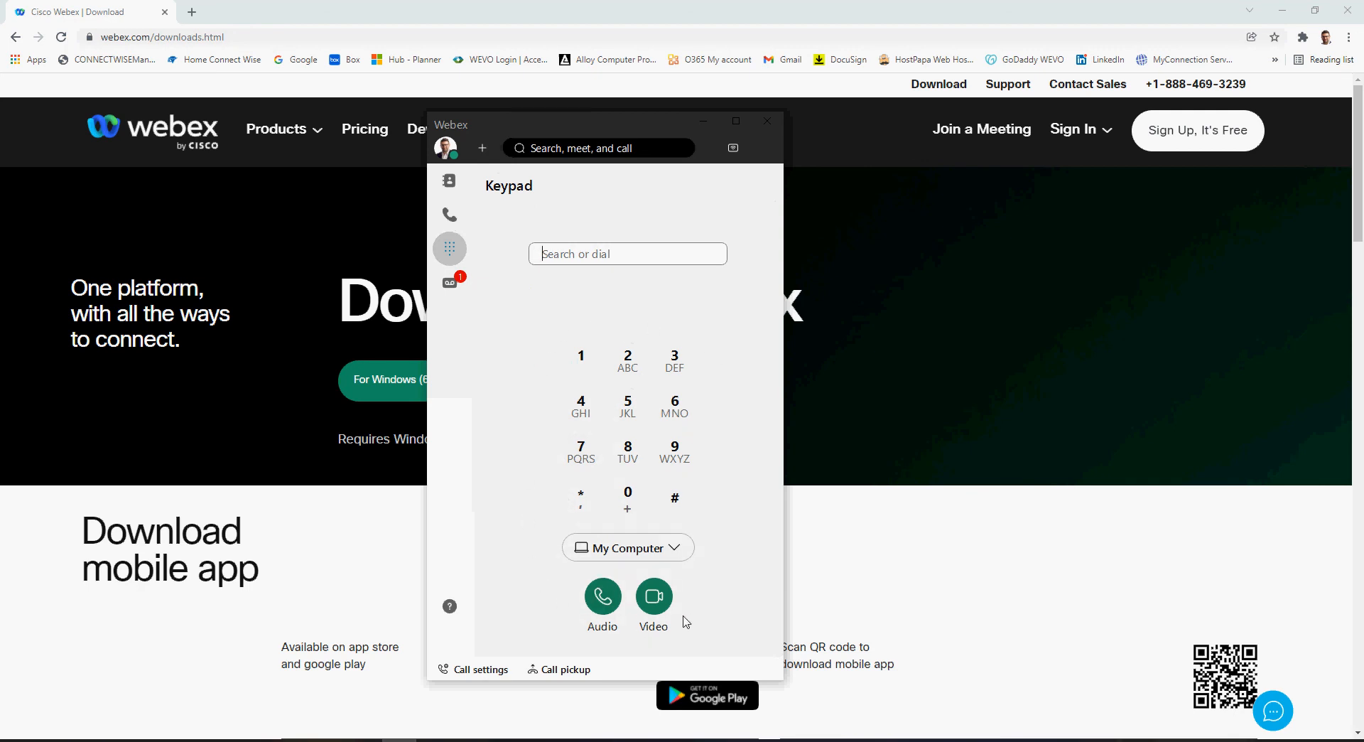
pyautogui.moveTo(475, 669)
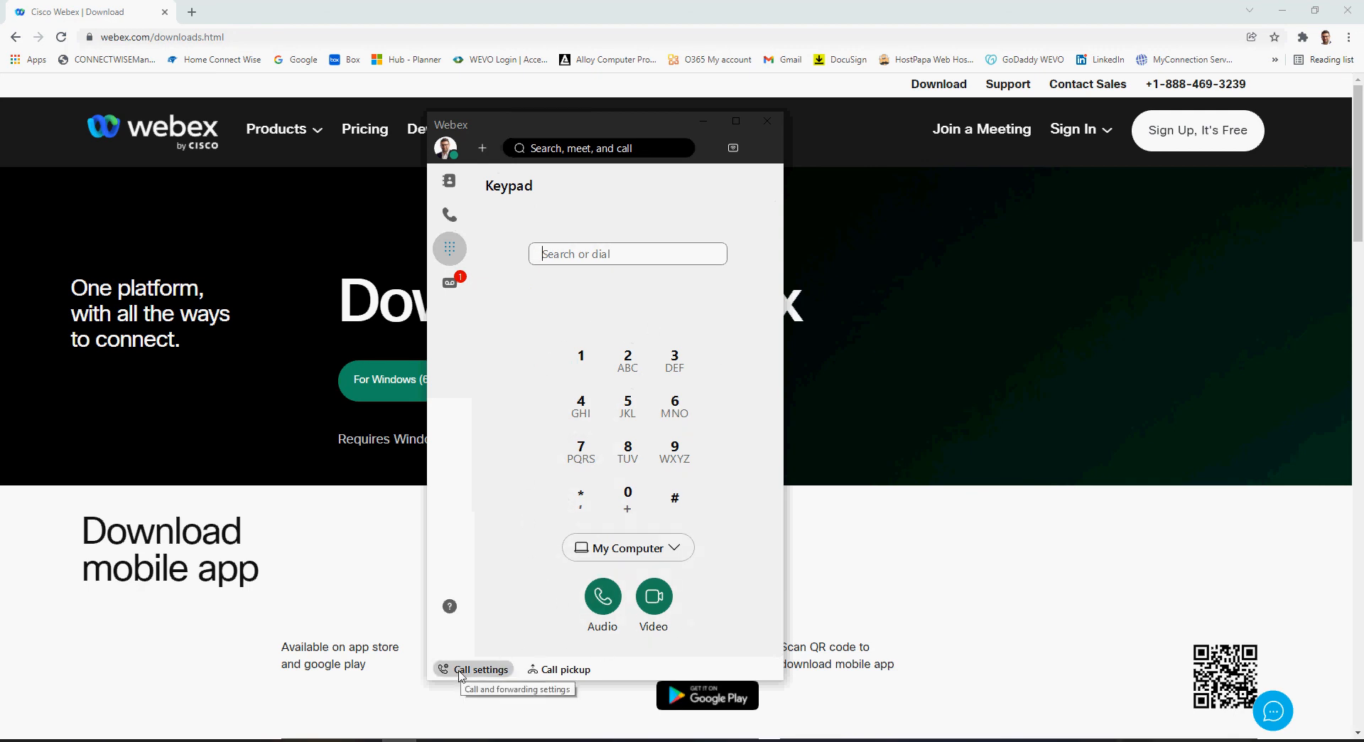
pyautogui.click(479, 670)
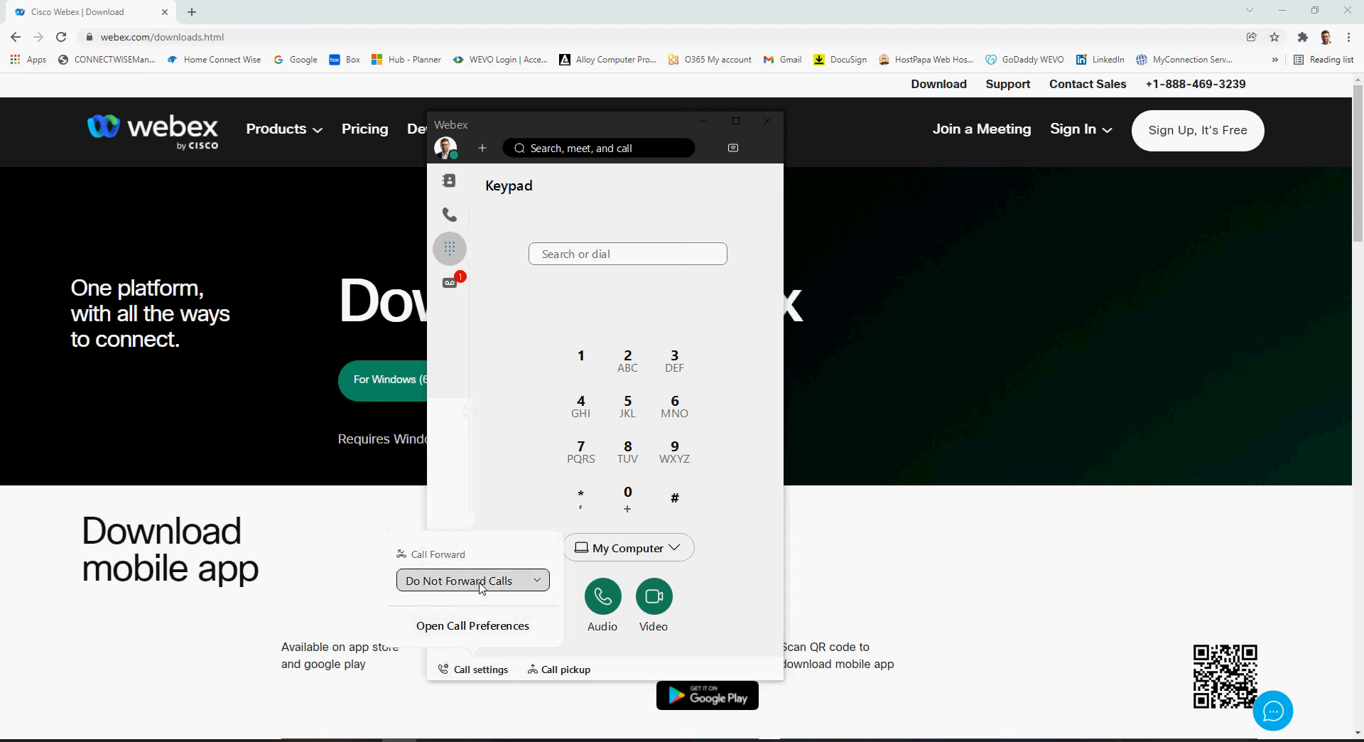
pyautogui.click(471, 626)
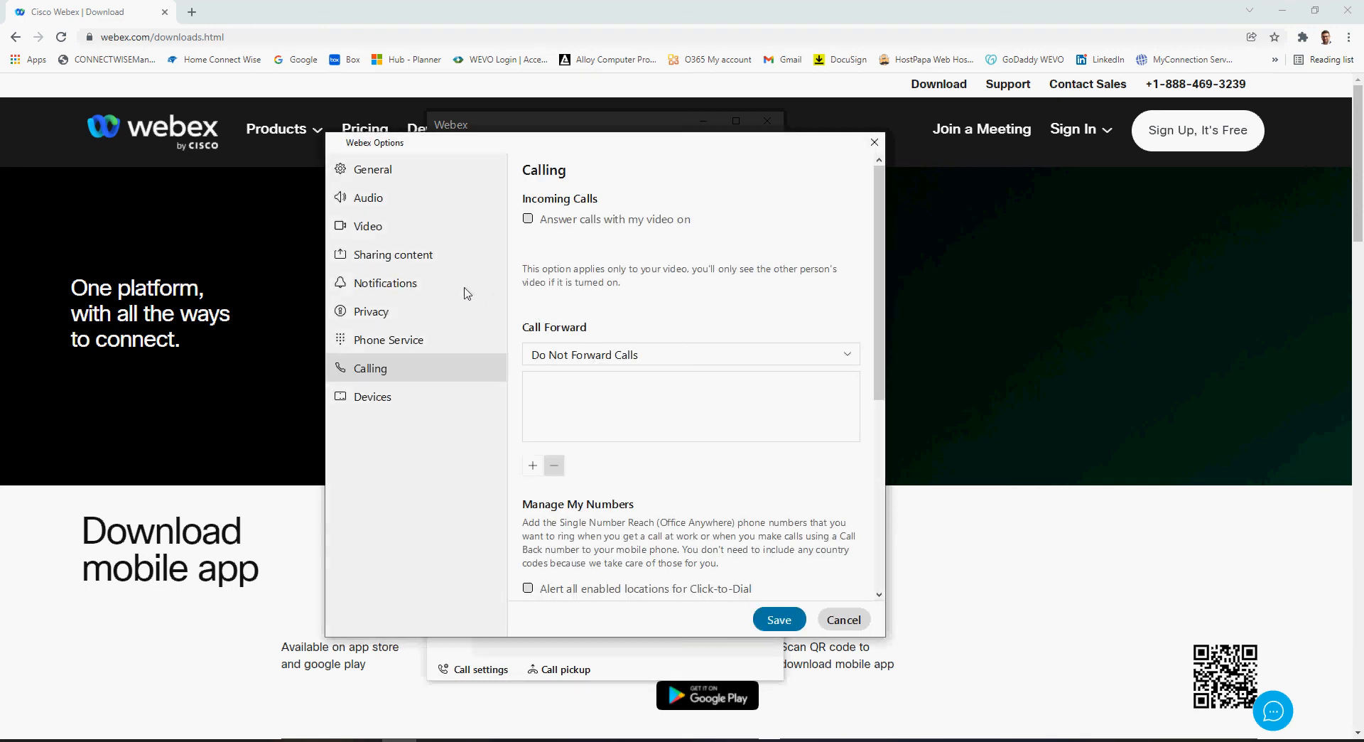
pyautogui.moveTo(588, 236)
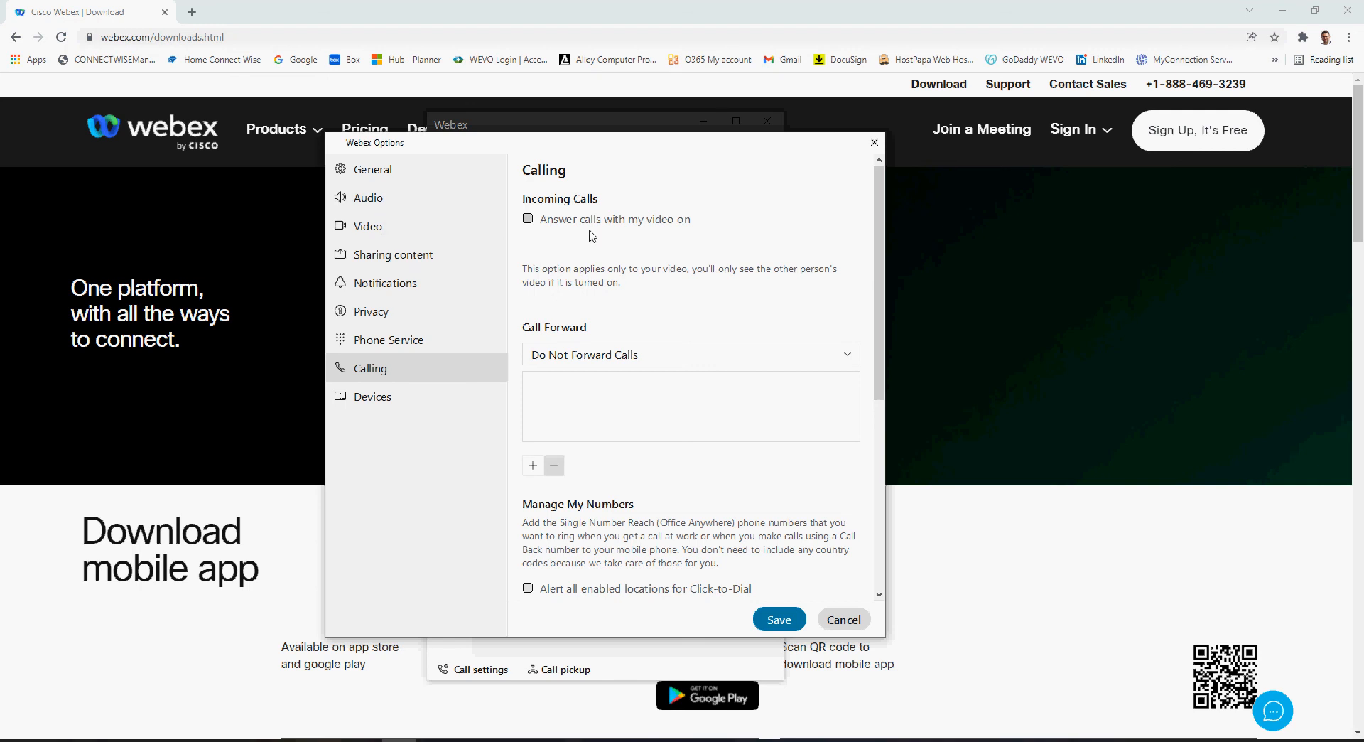
pyautogui.moveTo(759, 357)
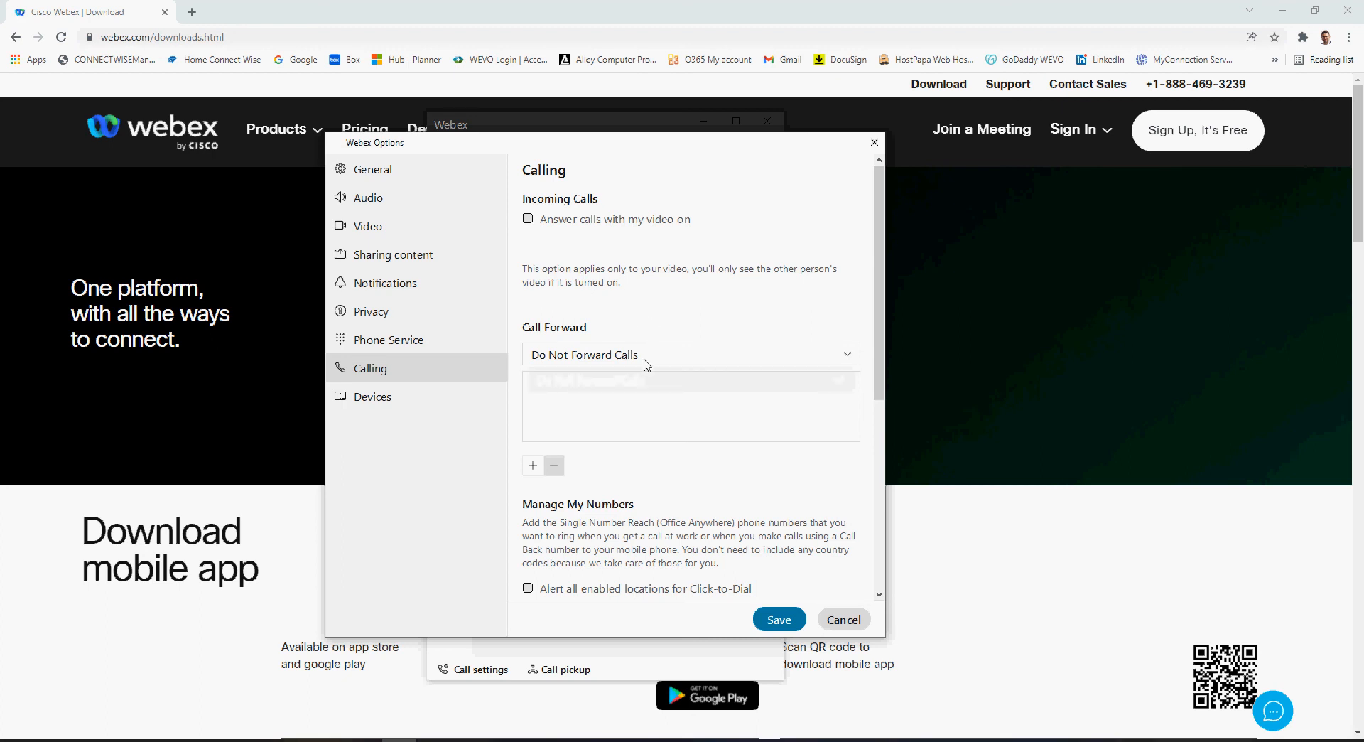
# Add a new Call Forward entry and enter the number 0504040.
pyautogui.click(533, 465)
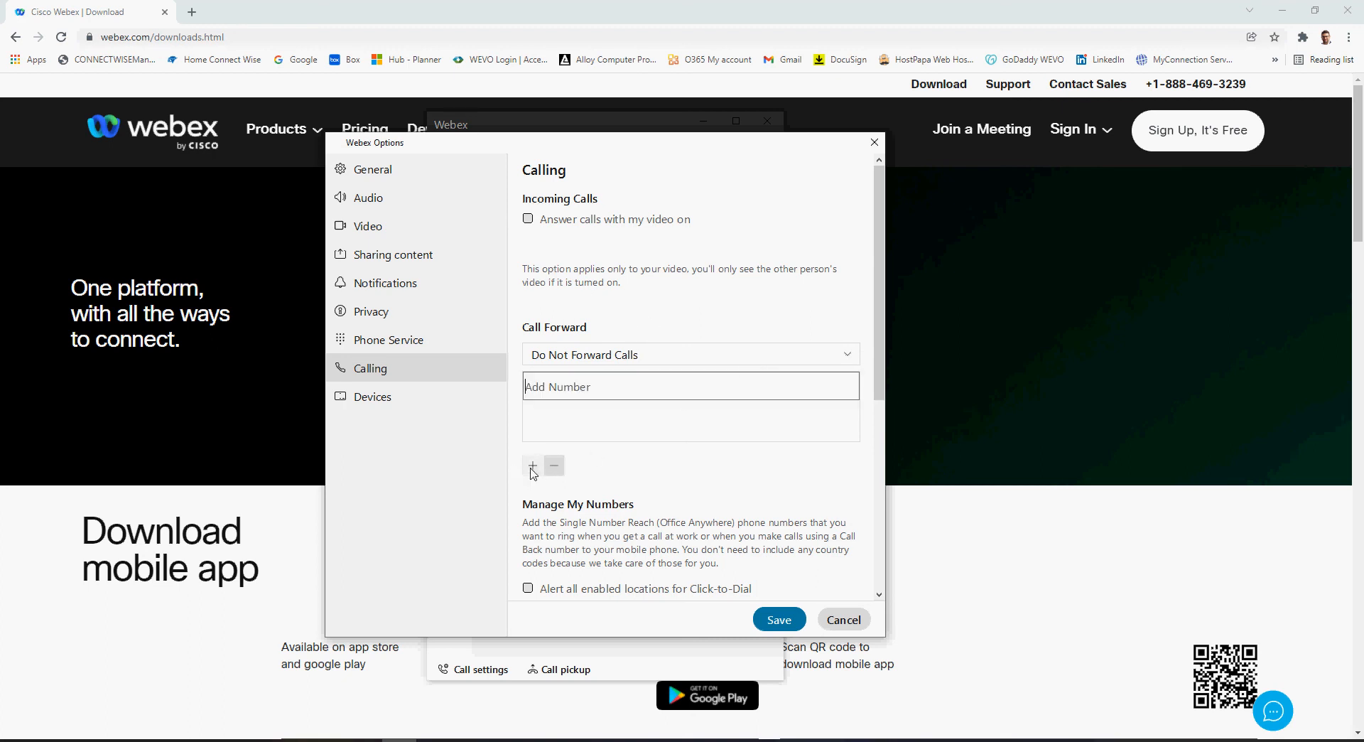
pyautogui.write('05')
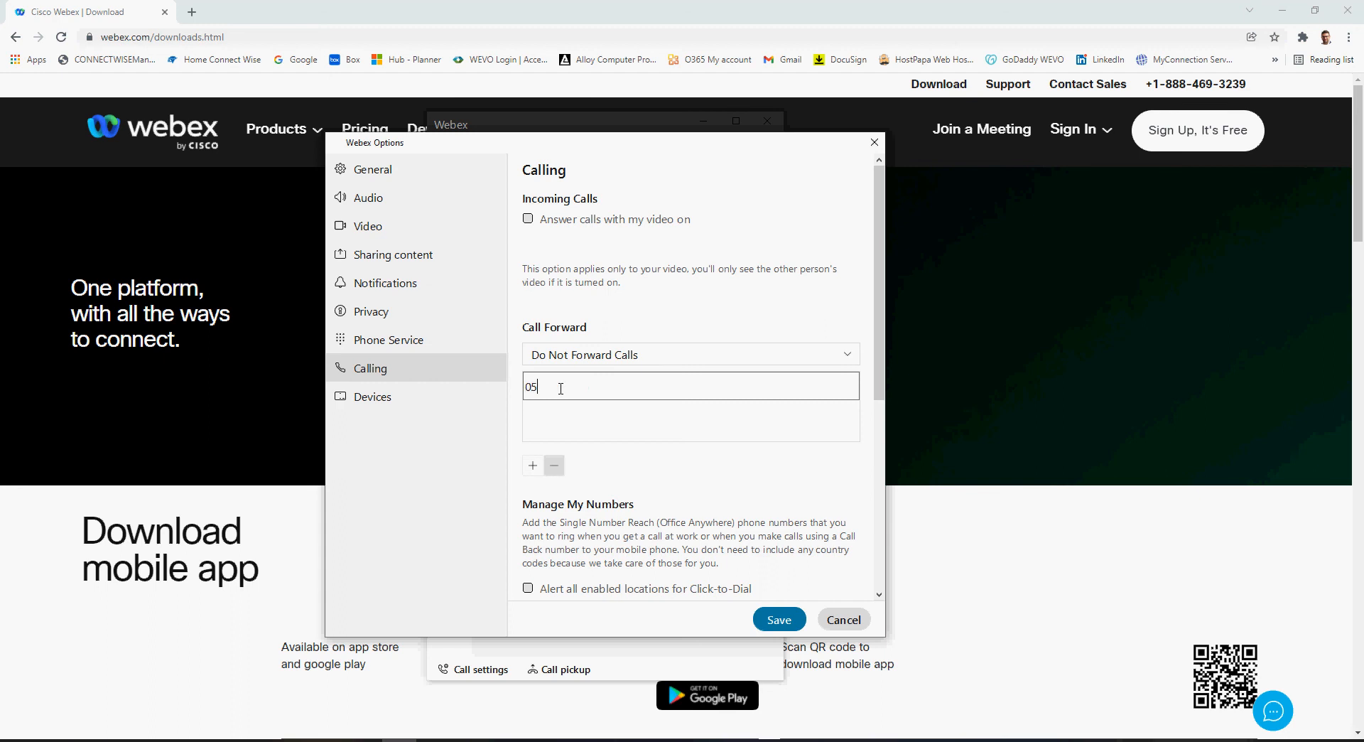
pyautogui.write('04040')
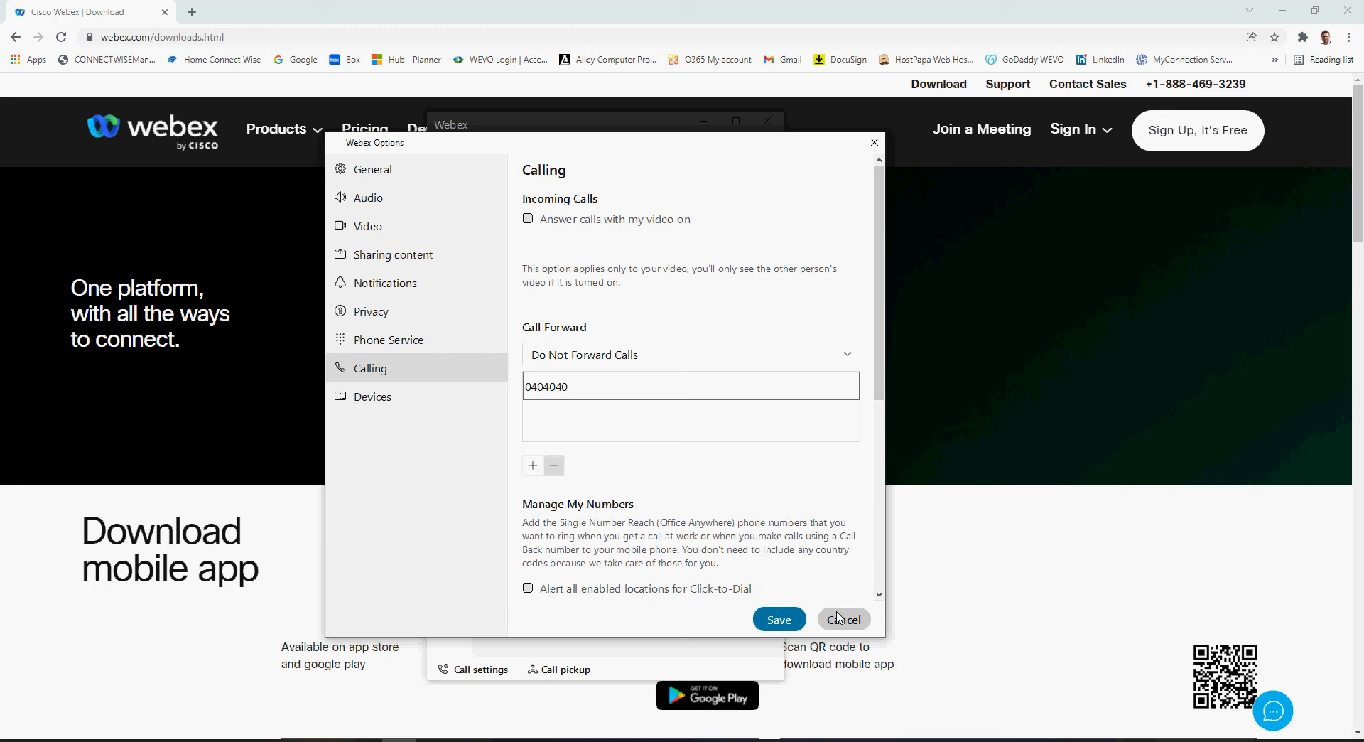
# Show the Phone Service section in Webex Options, reporting phone service connected.
pyautogui.click(390, 340)
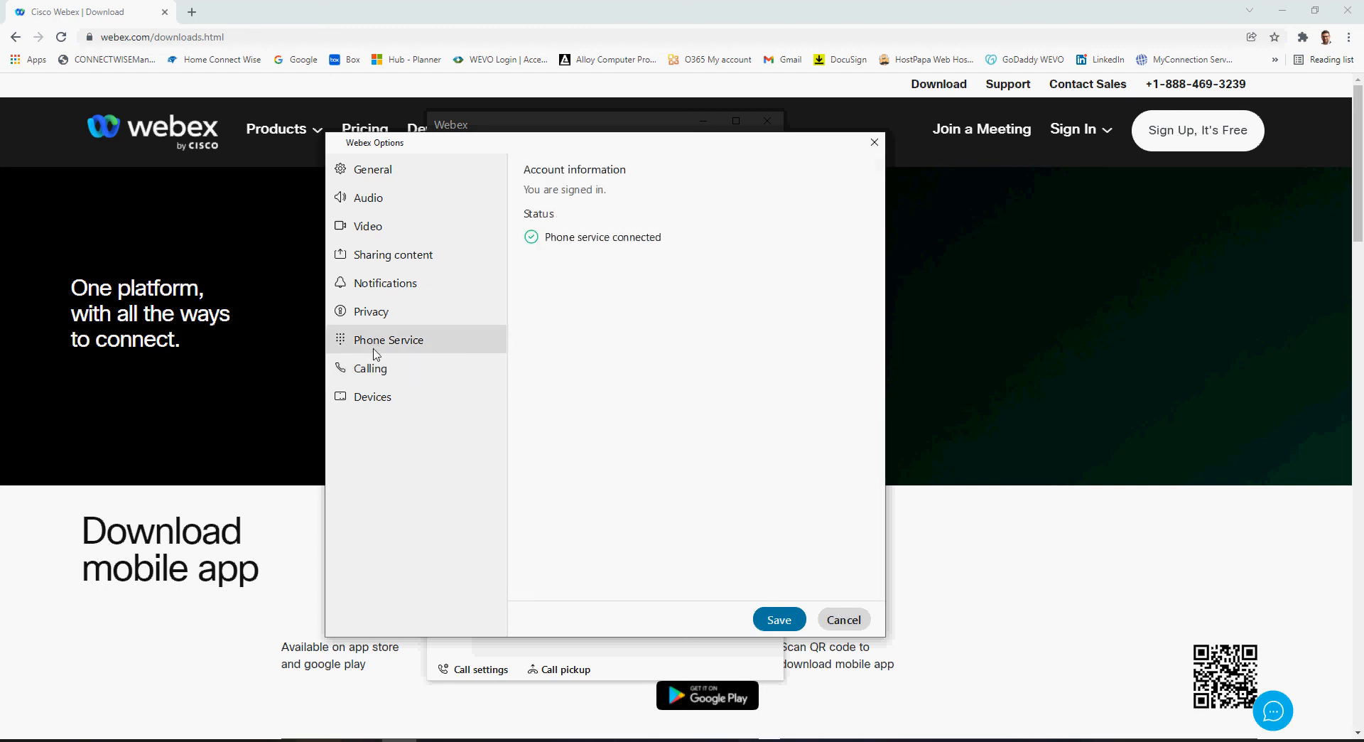
pyautogui.moveTo(557, 291)
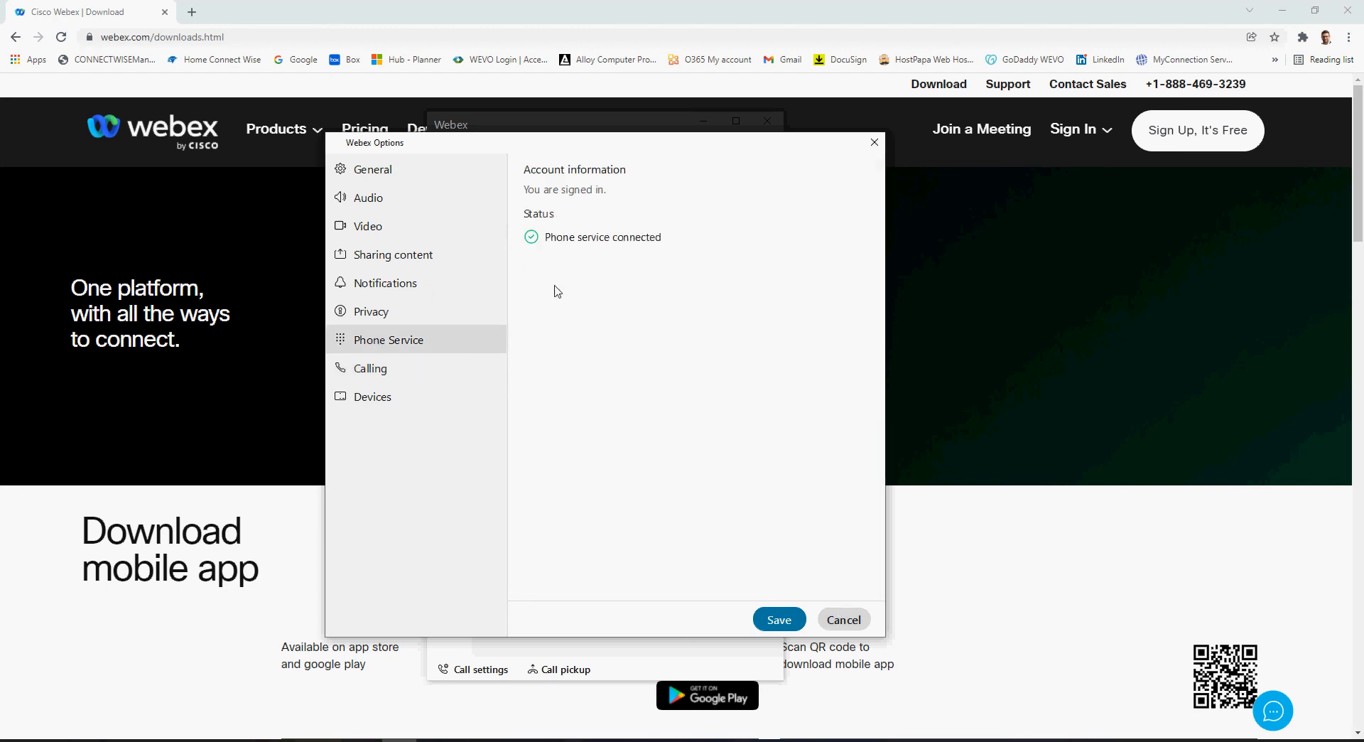
pyautogui.moveTo(637, 258)
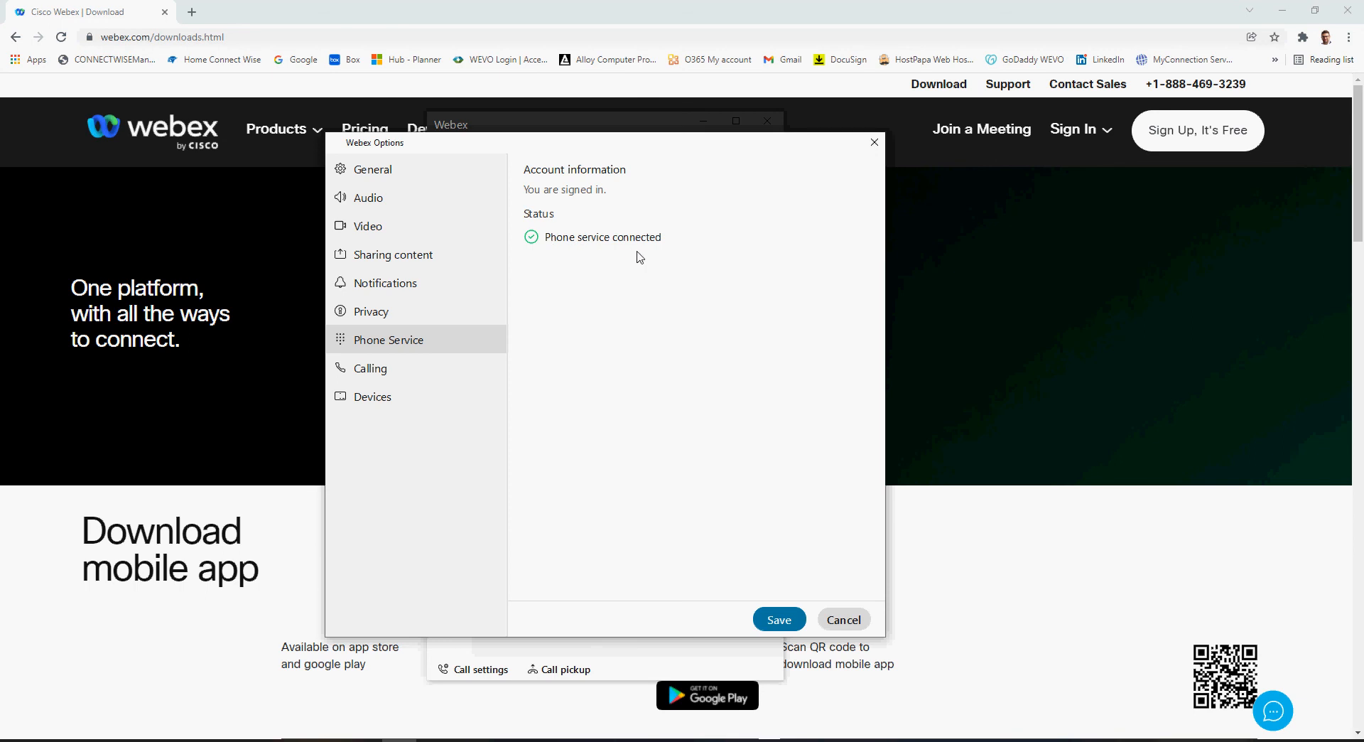
pyautogui.moveTo(751, 616)
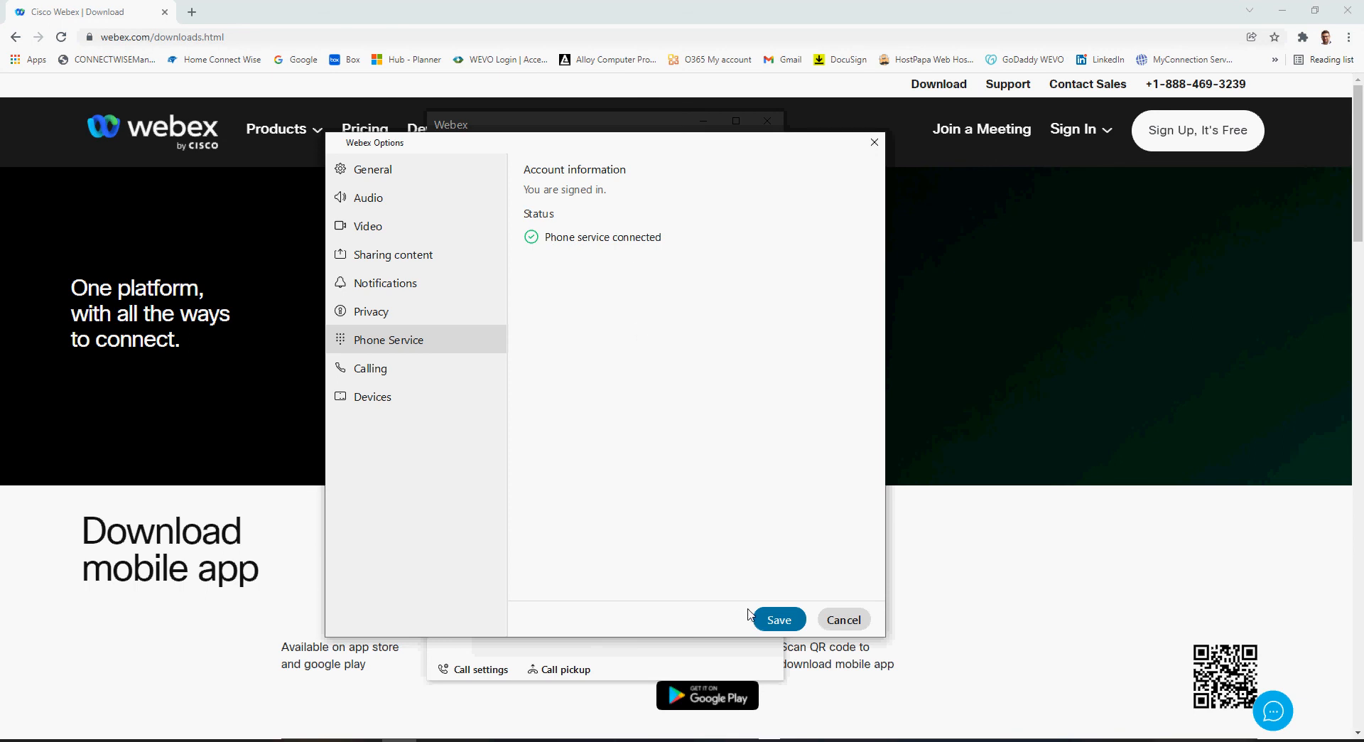
pyautogui.moveTo(743, 612)
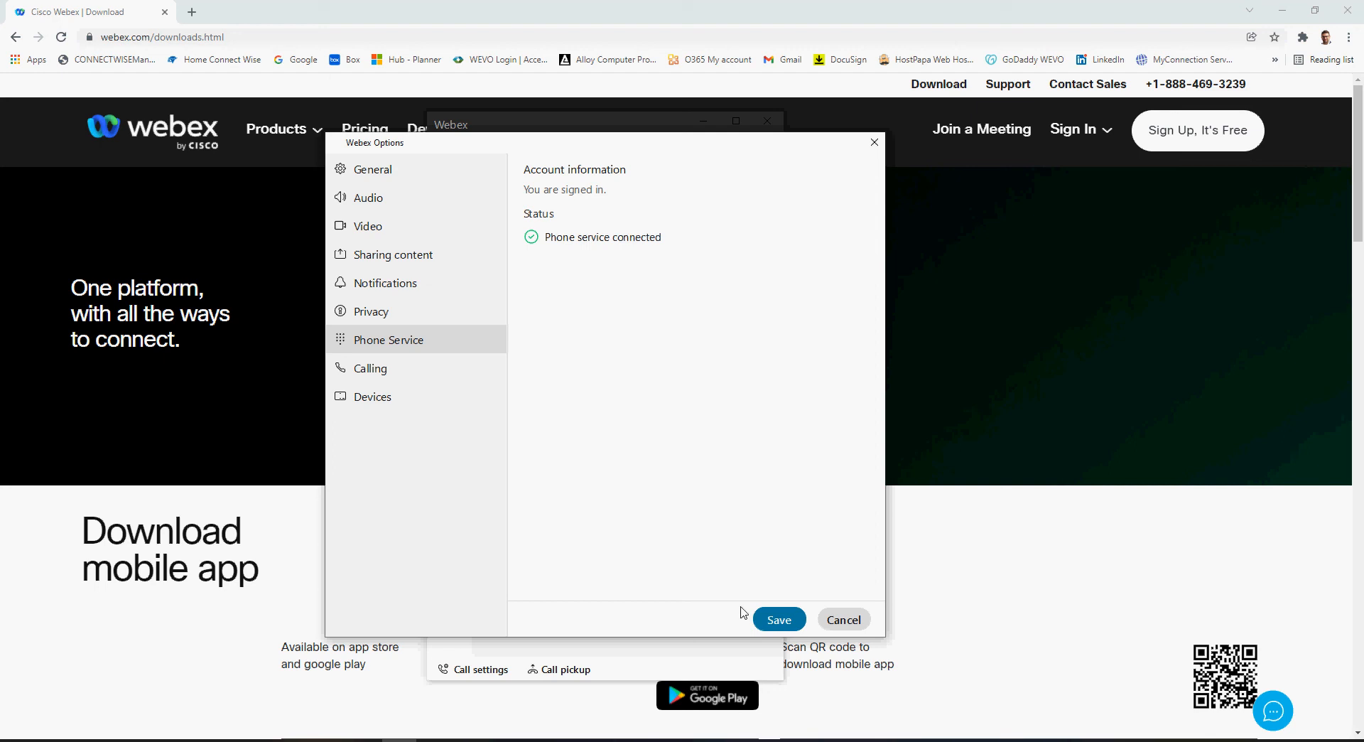
pyautogui.moveTo(723, 607)
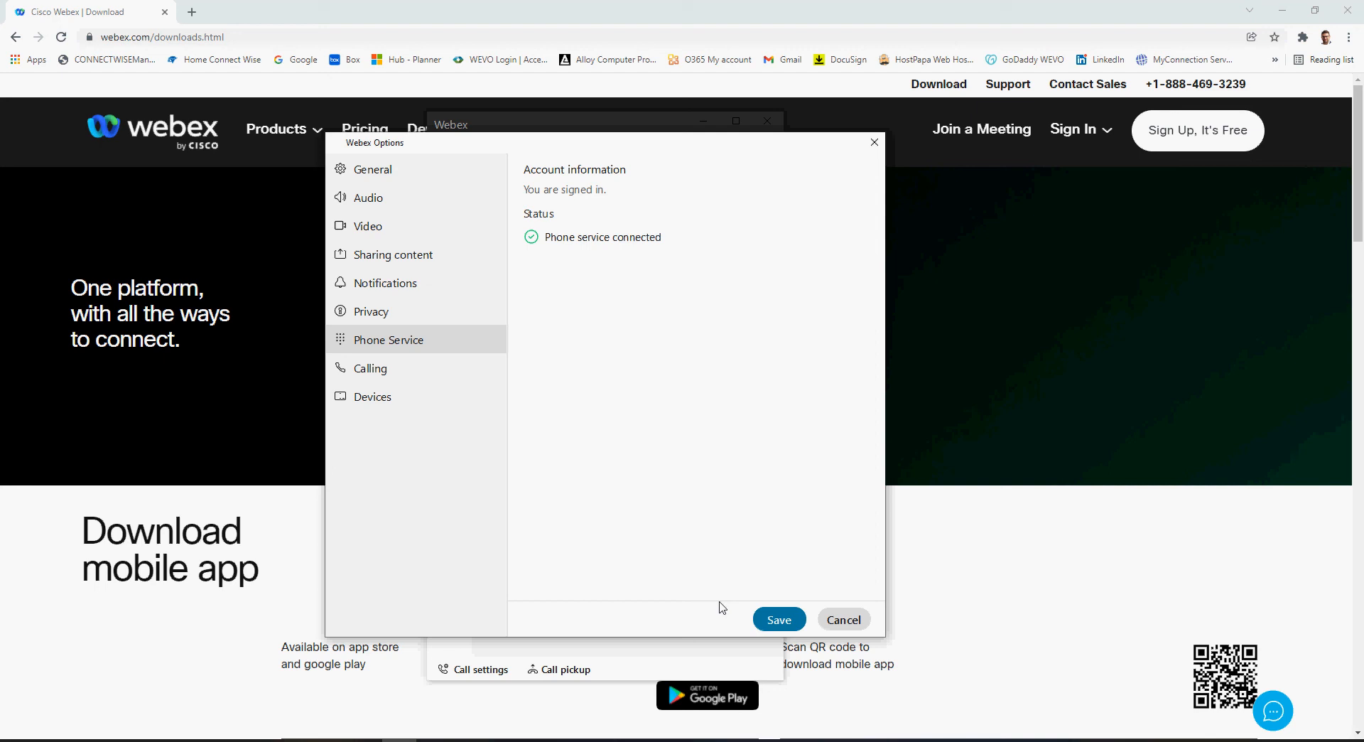
pyautogui.moveTo(715, 610)
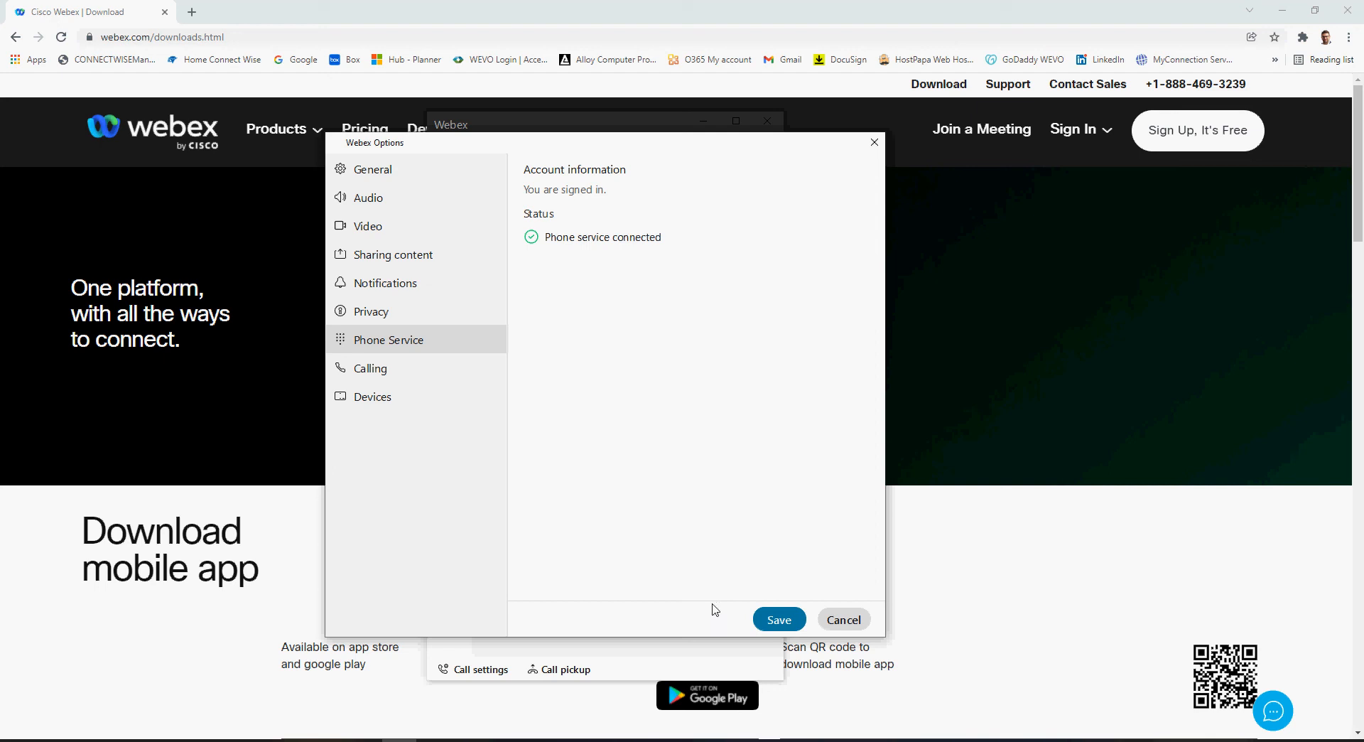
pyautogui.moveTo(720, 607)
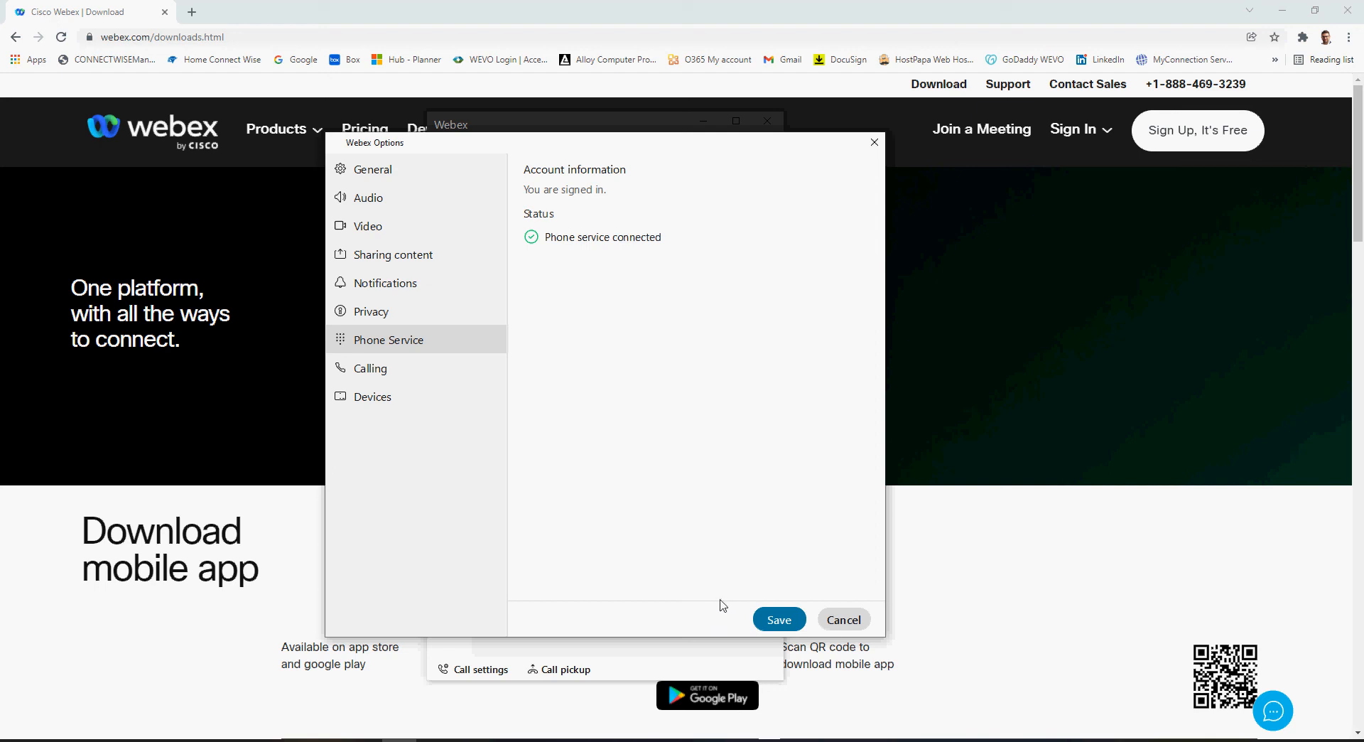